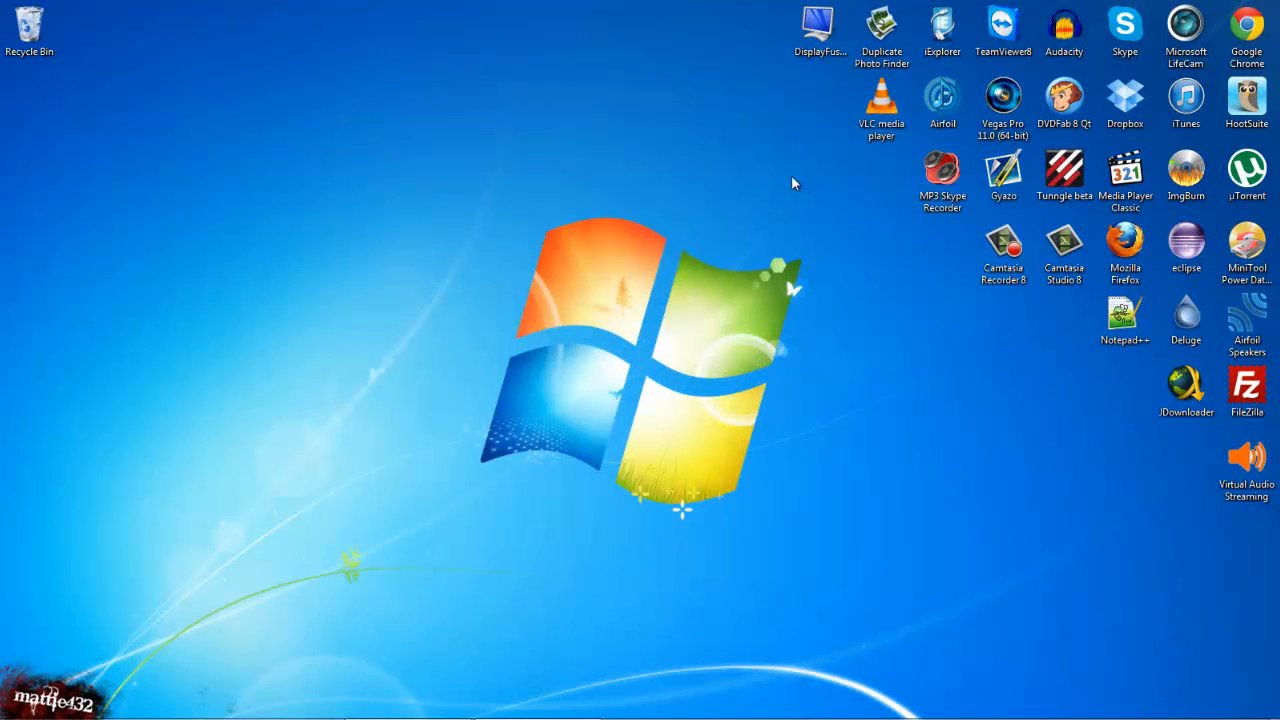
mouse_move(645, 227)
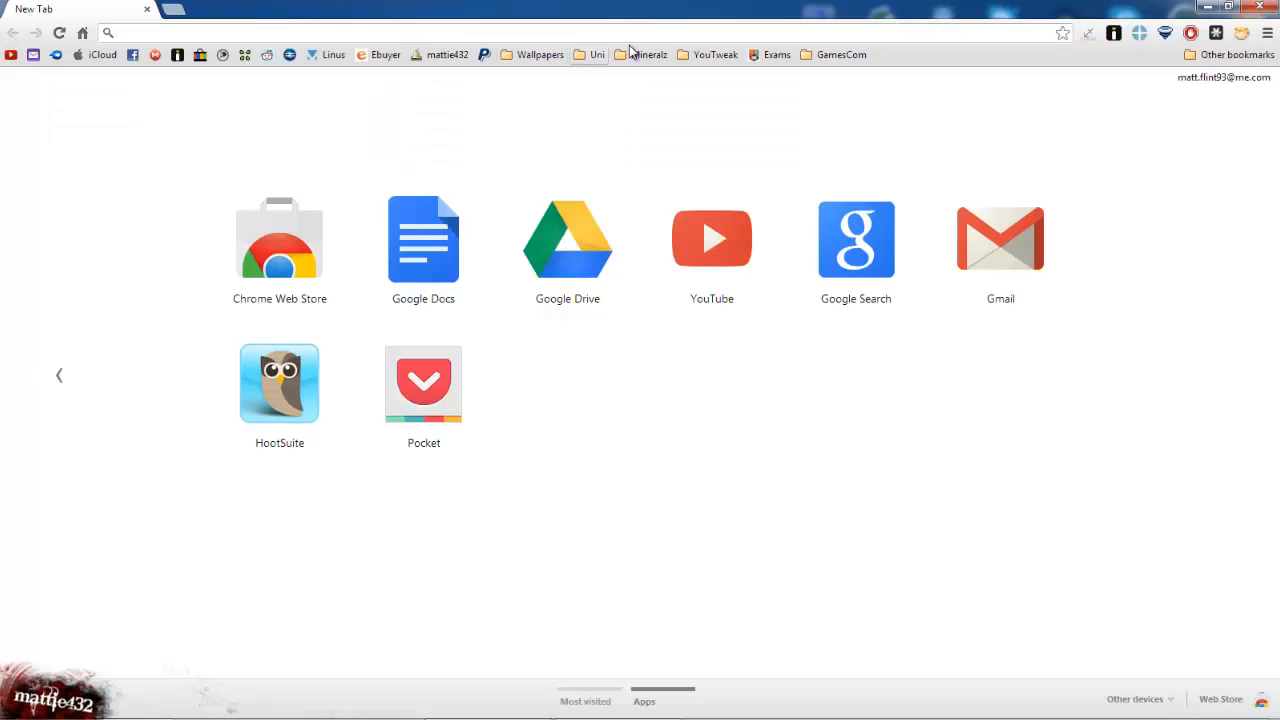
- Browse the YouTweak for YouTube Web Store listing details, then open Chrome's Extensions page
click(715, 54)
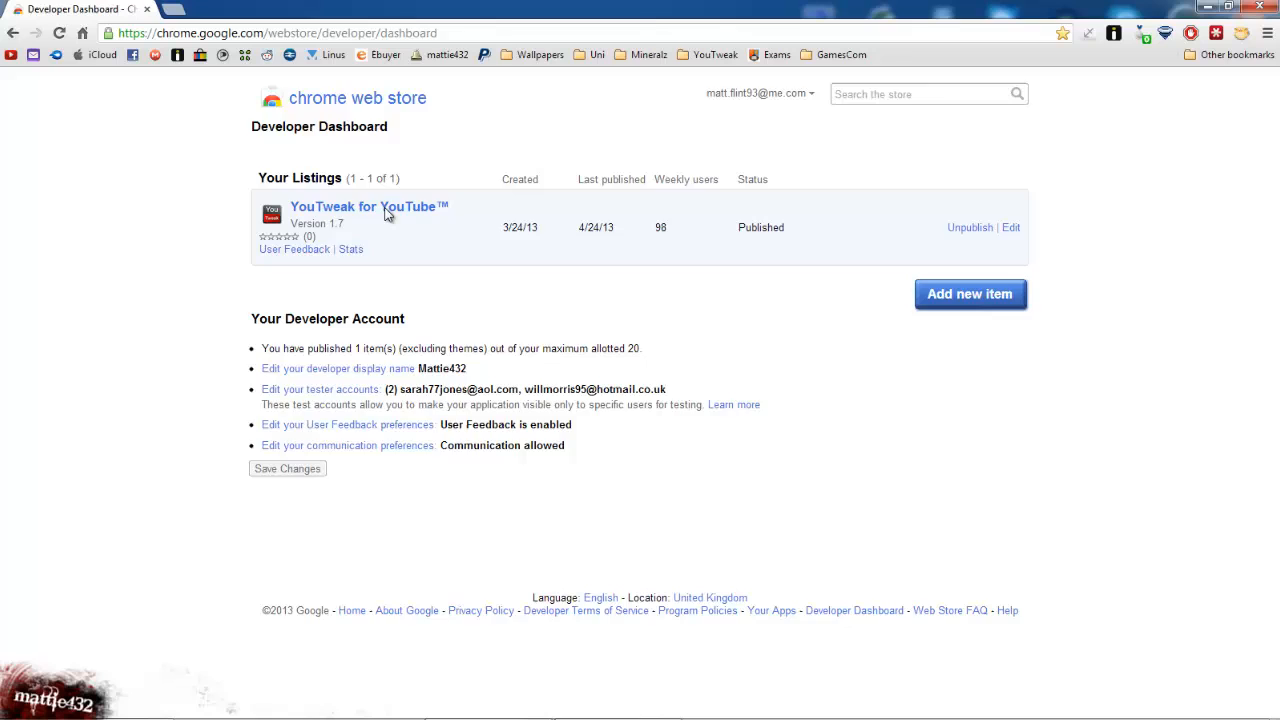
click(368, 206)
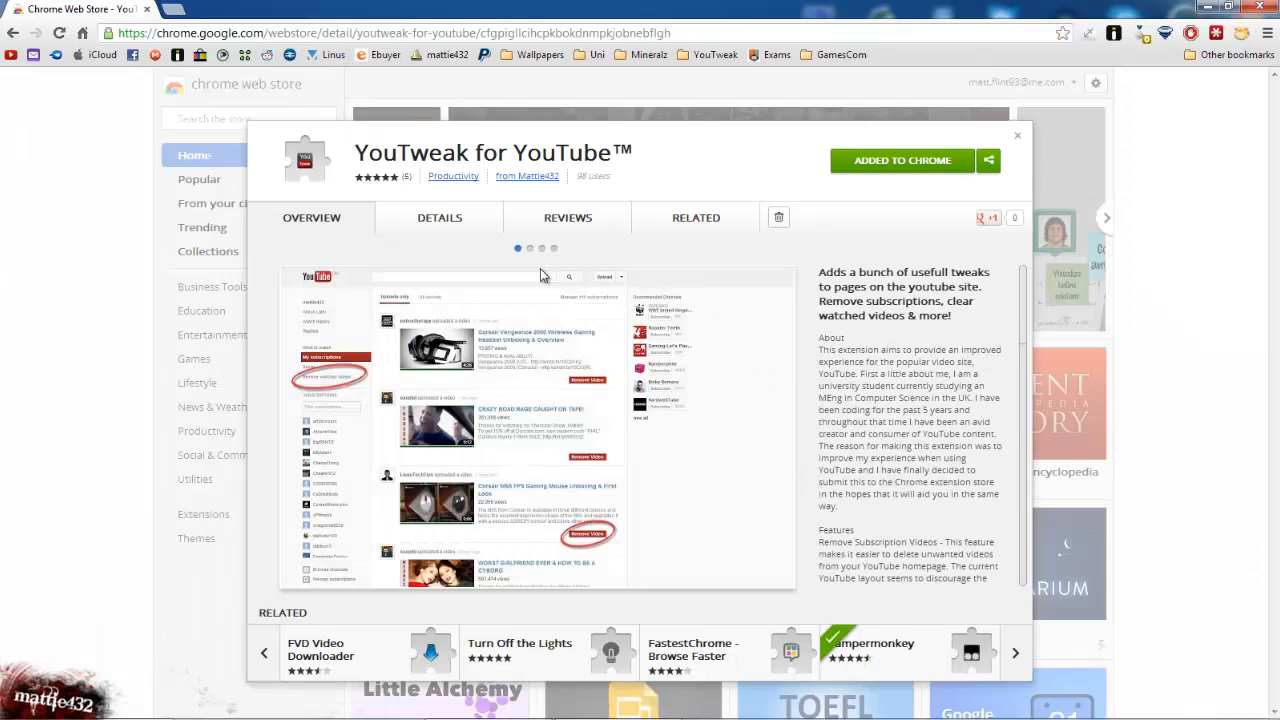
click(438, 217)
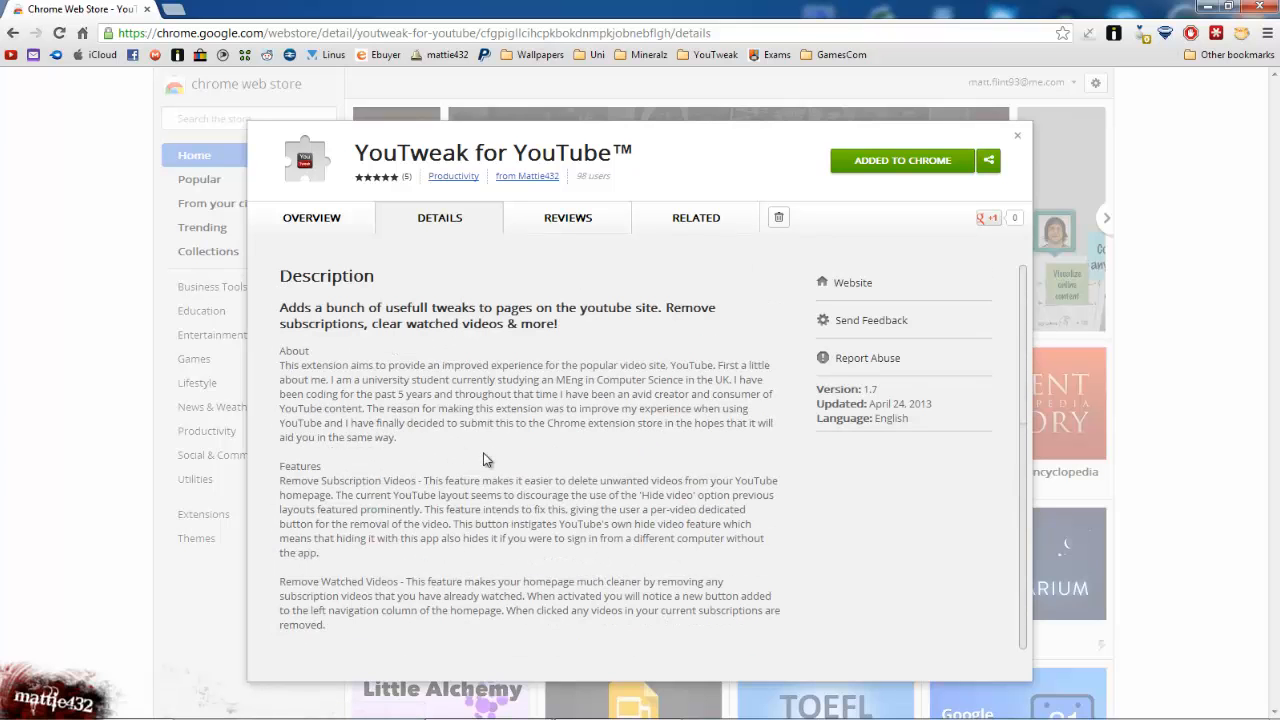
mouse_move(605, 180)
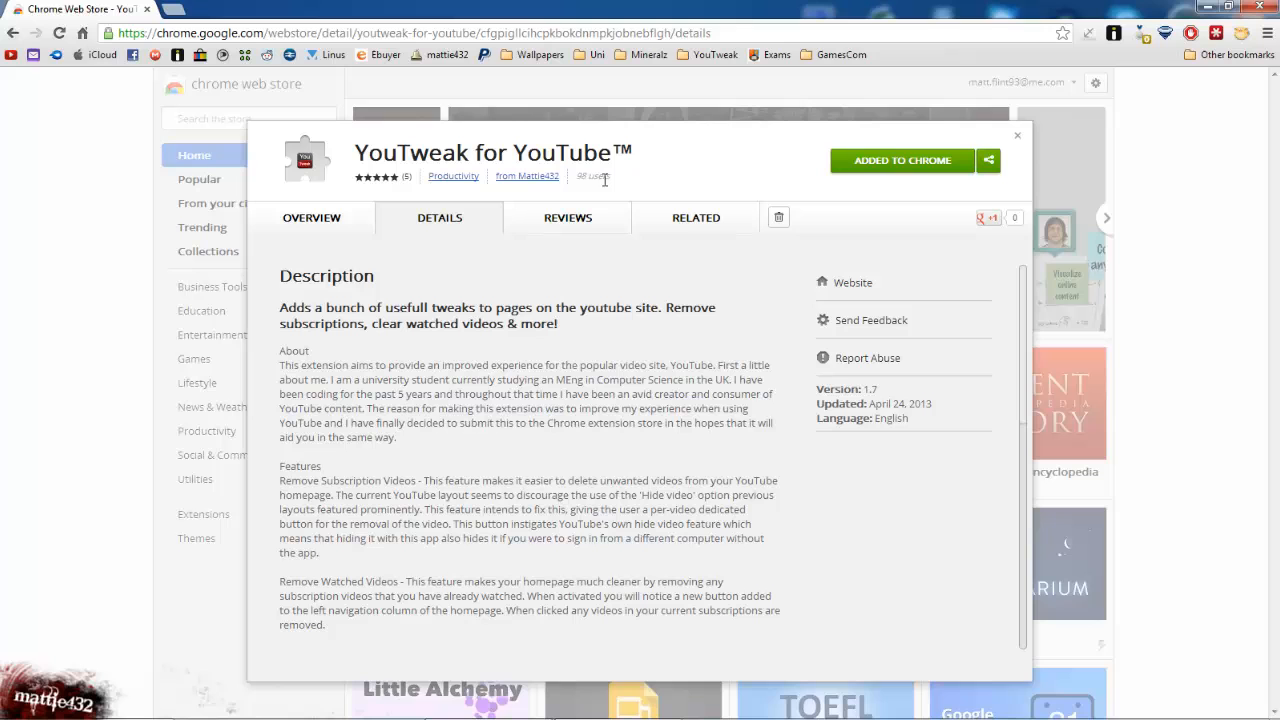
mouse_move(886, 176)
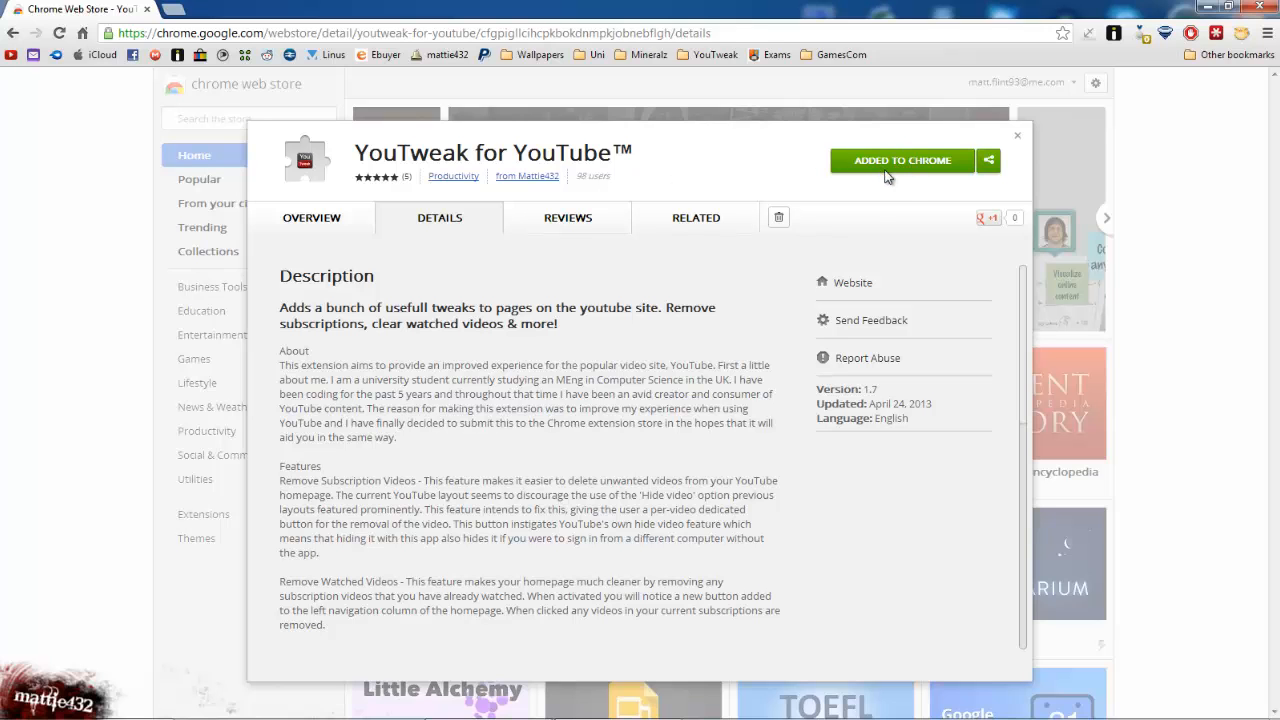
mouse_move(1020, 140)
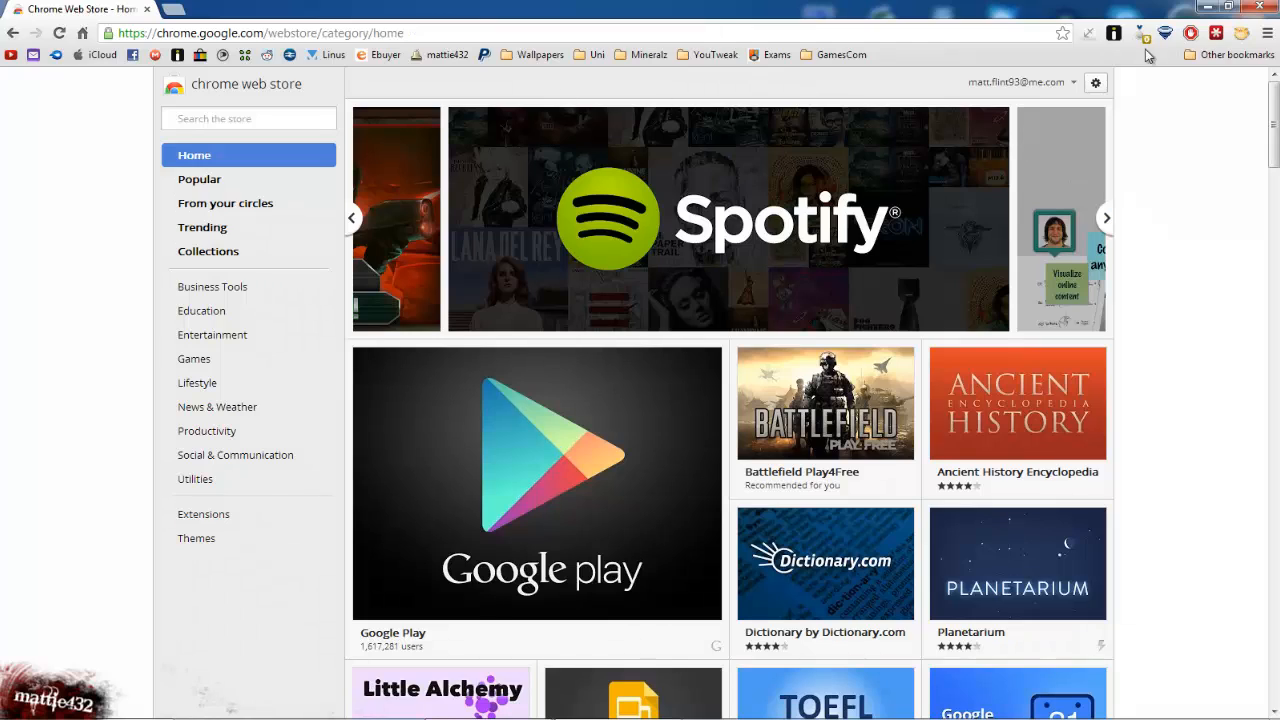
mouse_move(767, 173)
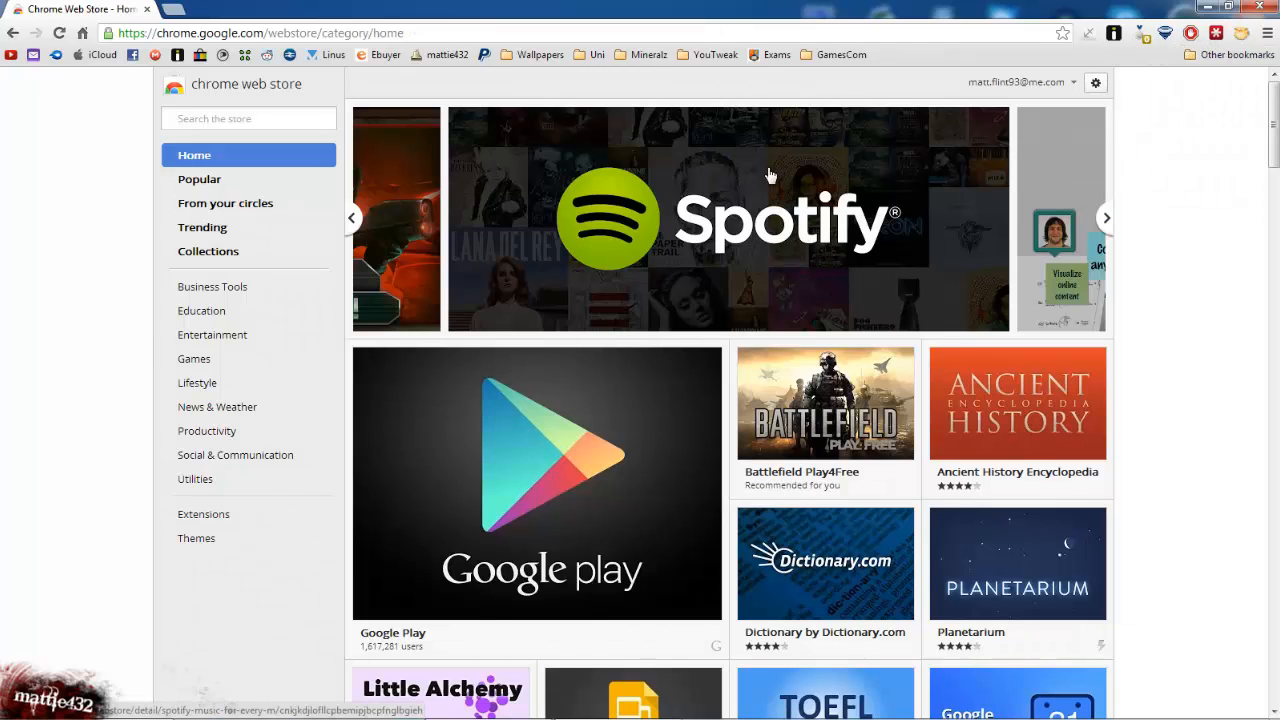
mouse_move(1250, 65)
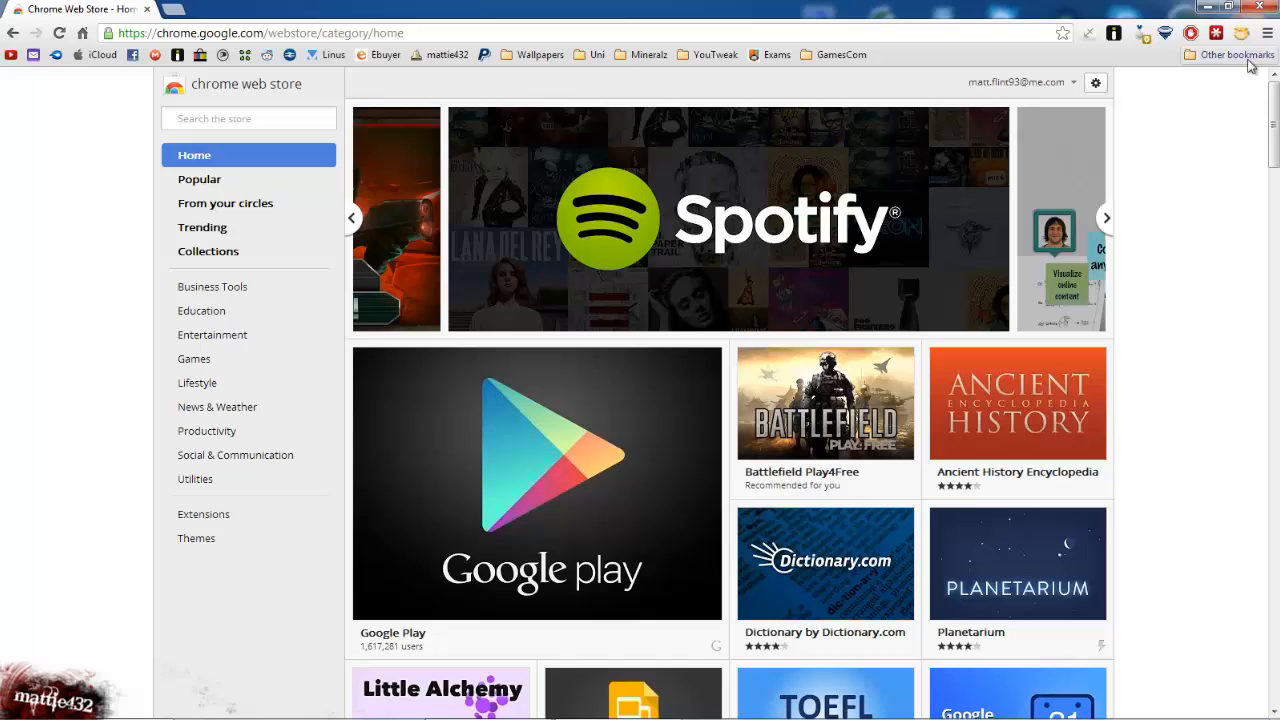
mouse_move(1266, 33)
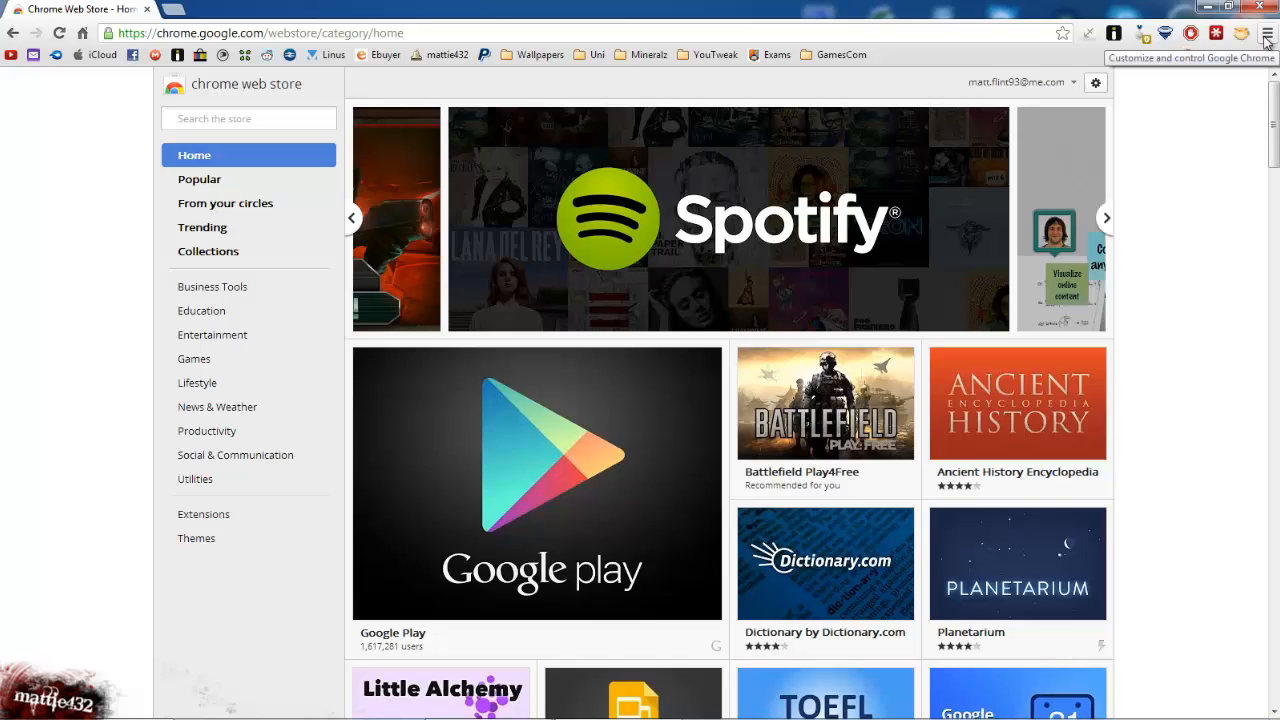
click(1267, 33)
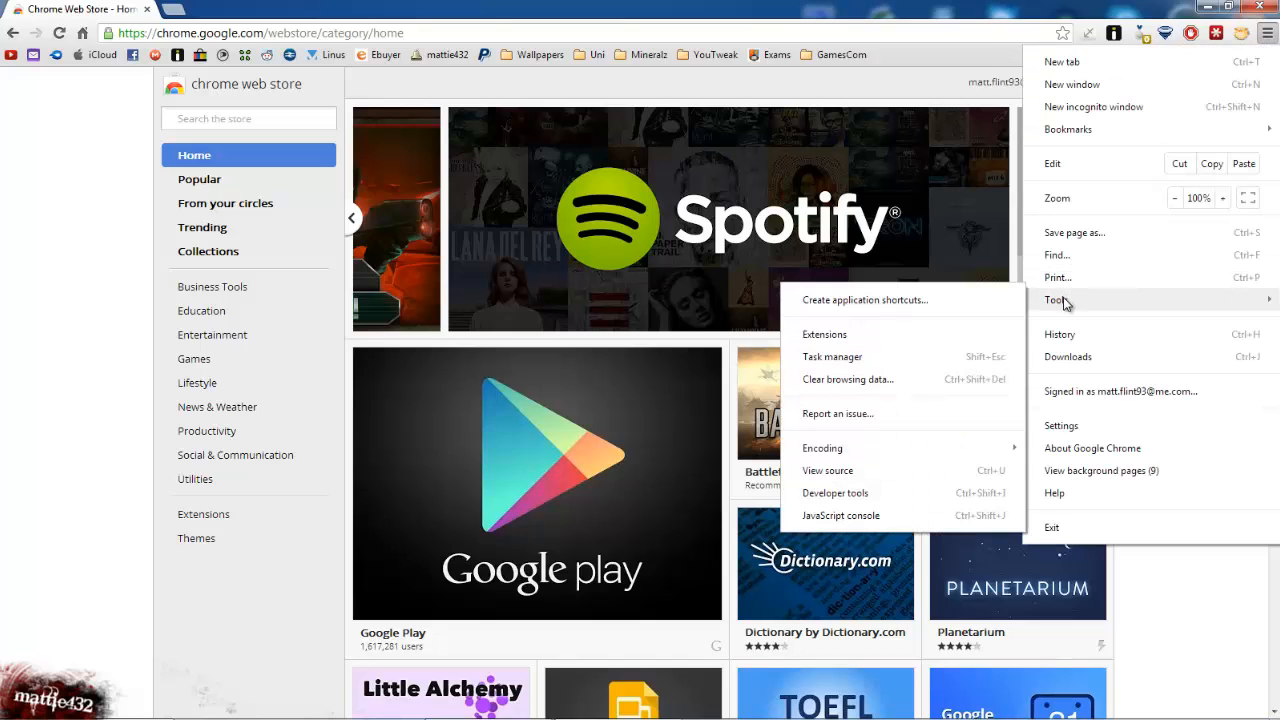
click(824, 334)
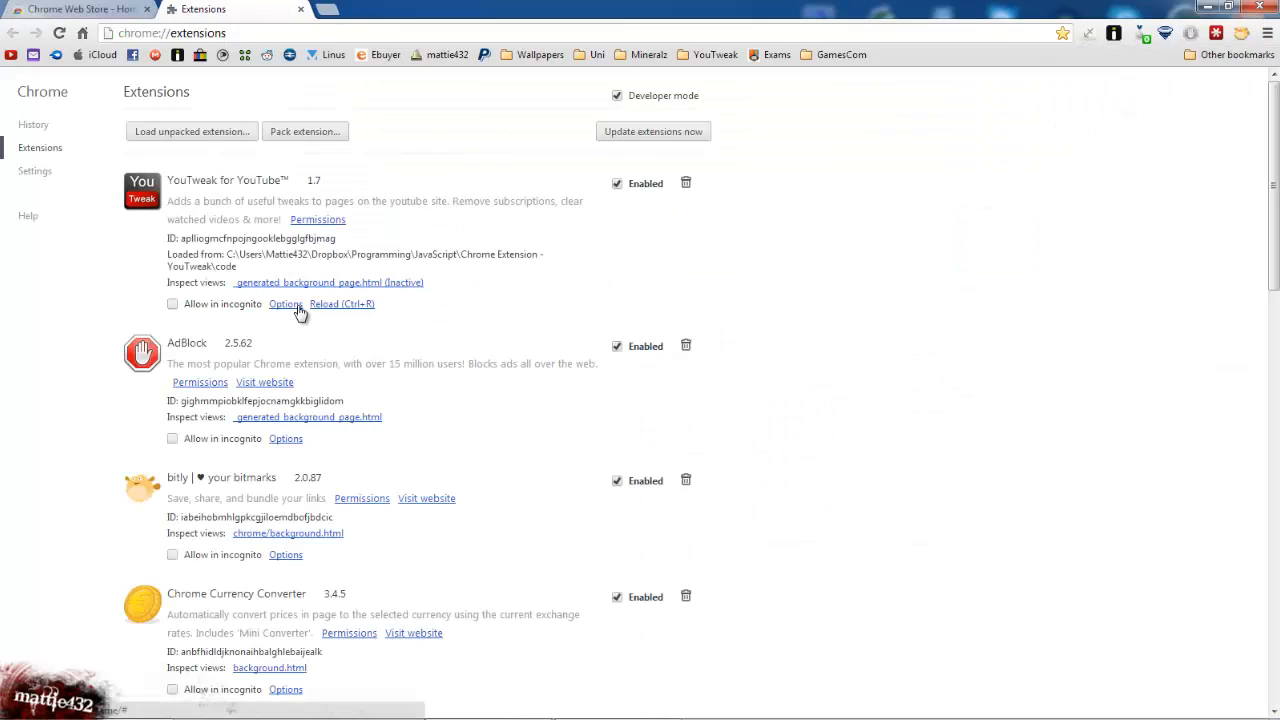
- Open YouTweak's options page from chrome://extensions and scroll through its settings
click(286, 304)
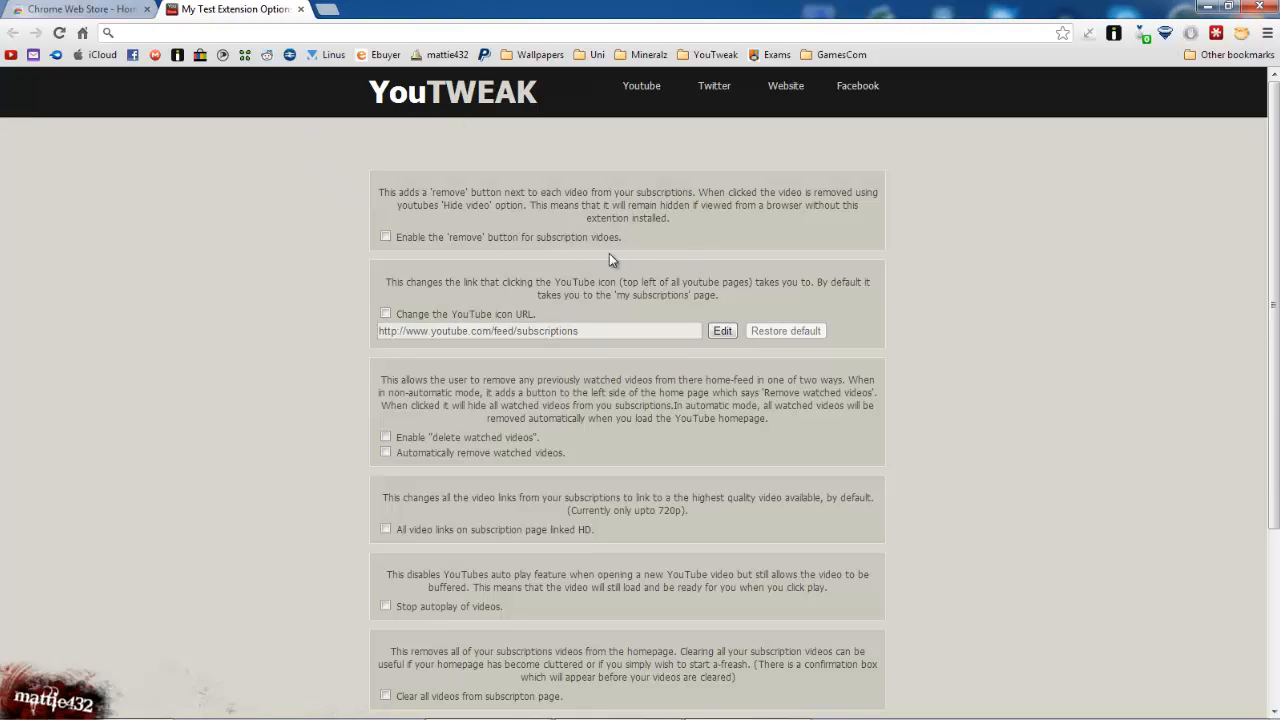
mouse_move(416, 170)
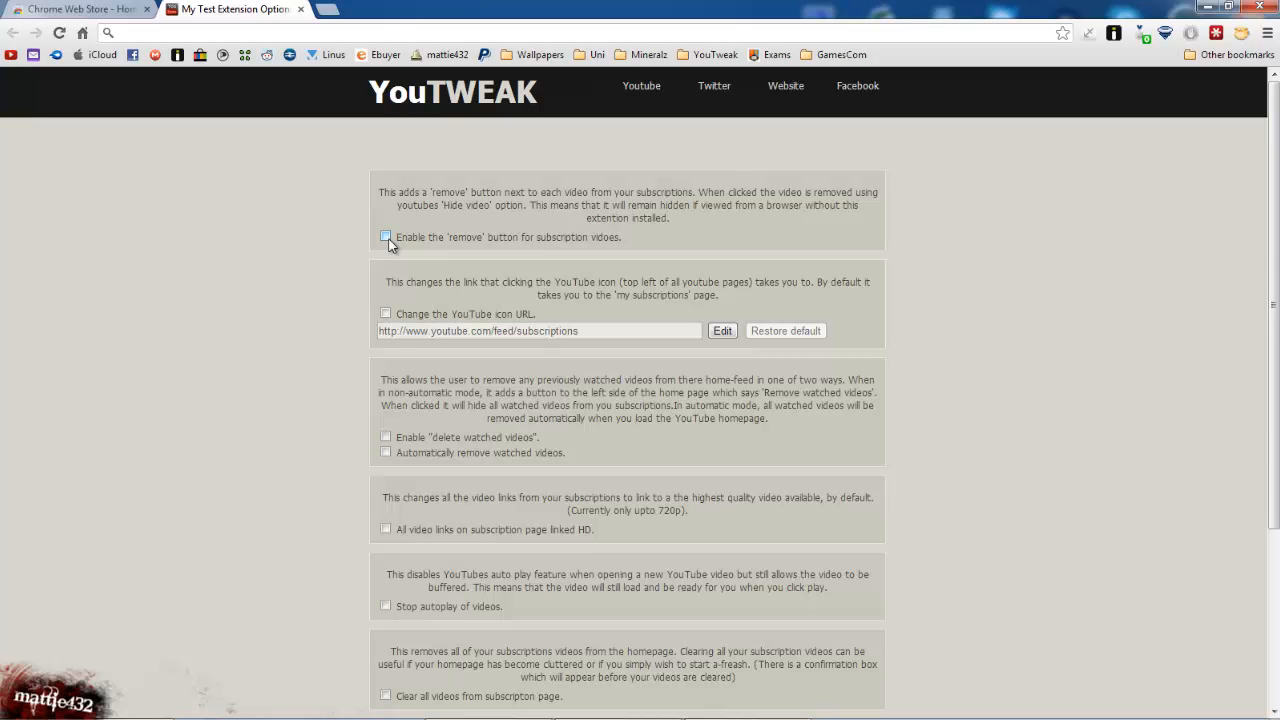
scroll(down, 3)
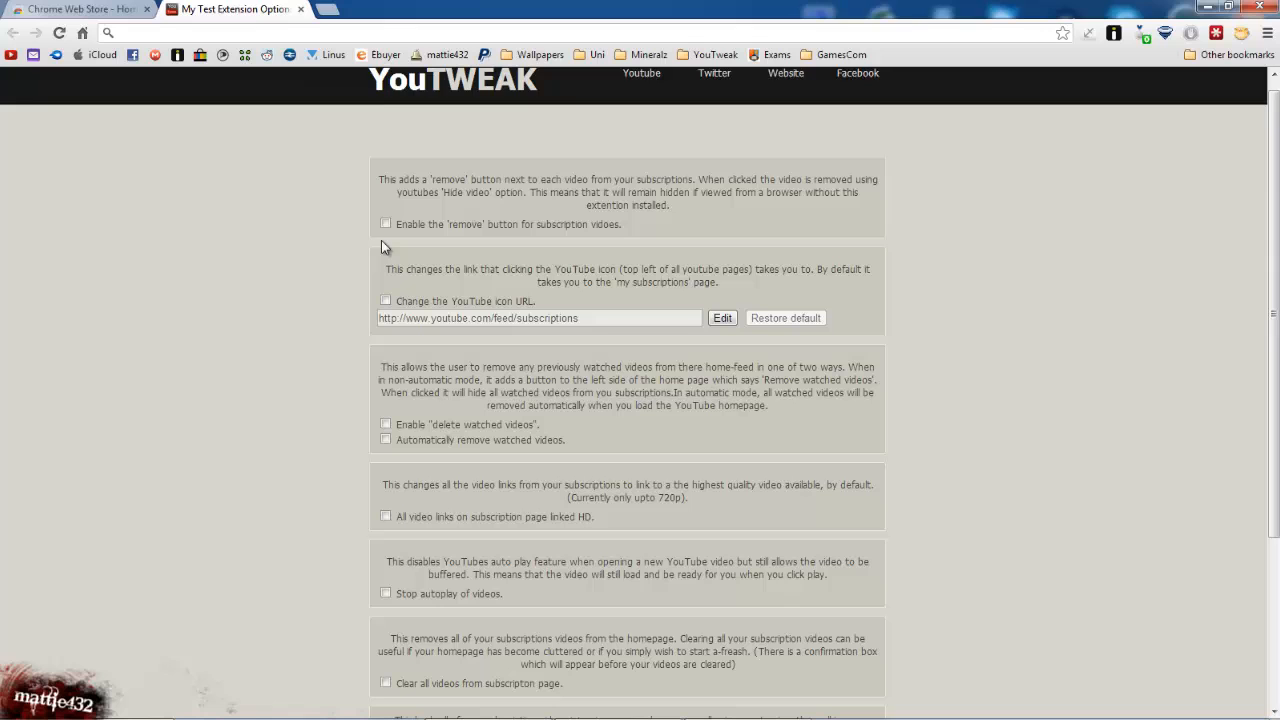
scroll(down, 3)
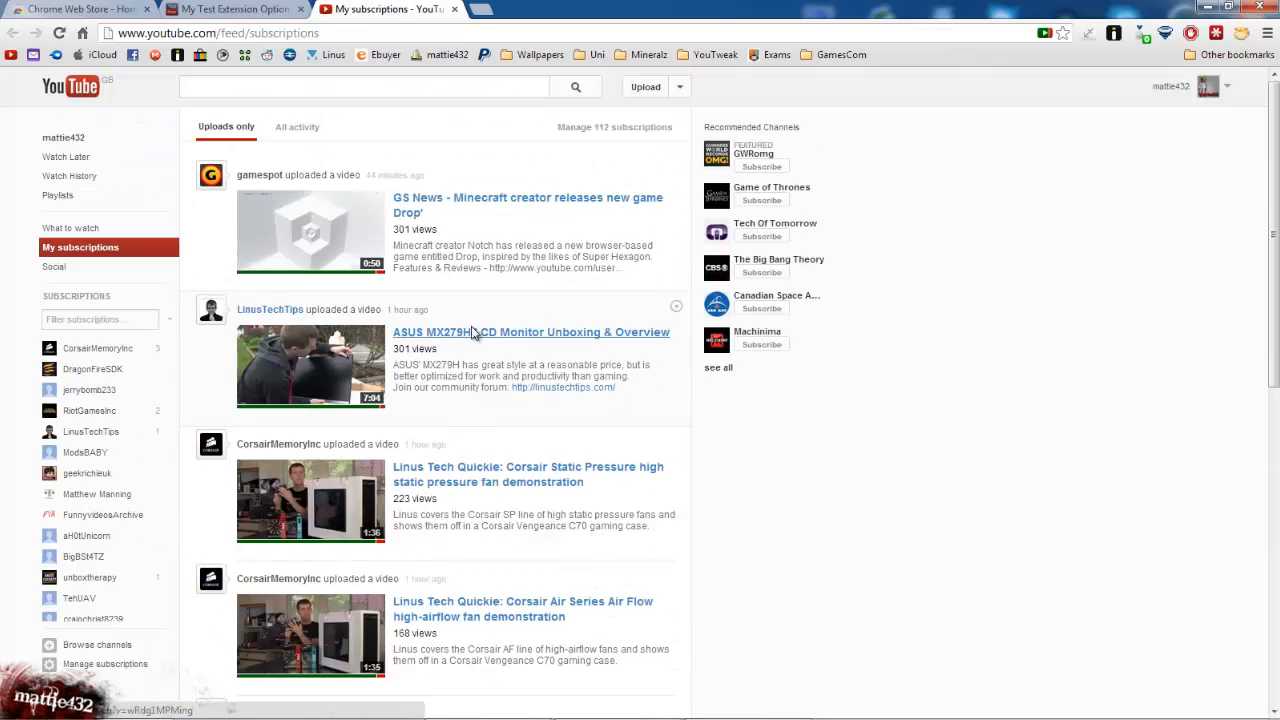
- Compare the YouTweak options with the subscriptions feed, then remove the GS News Minecraft video
click(240, 14)
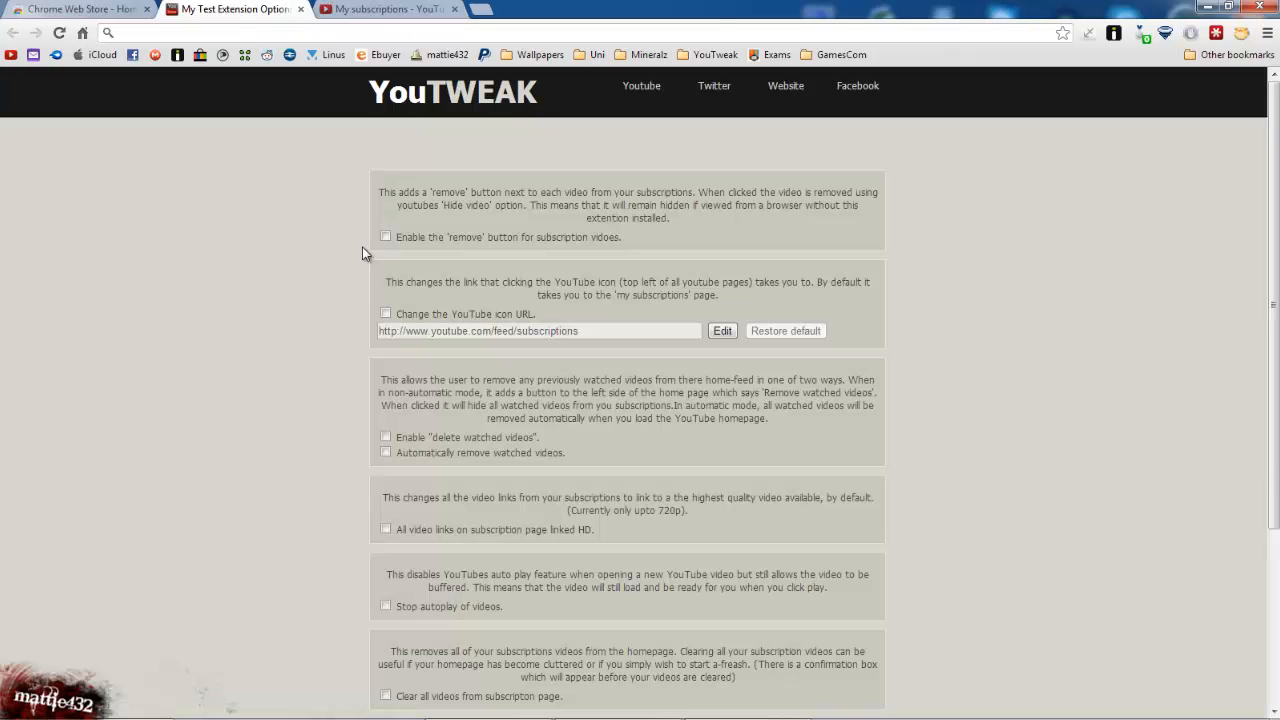
scroll(down, 3)
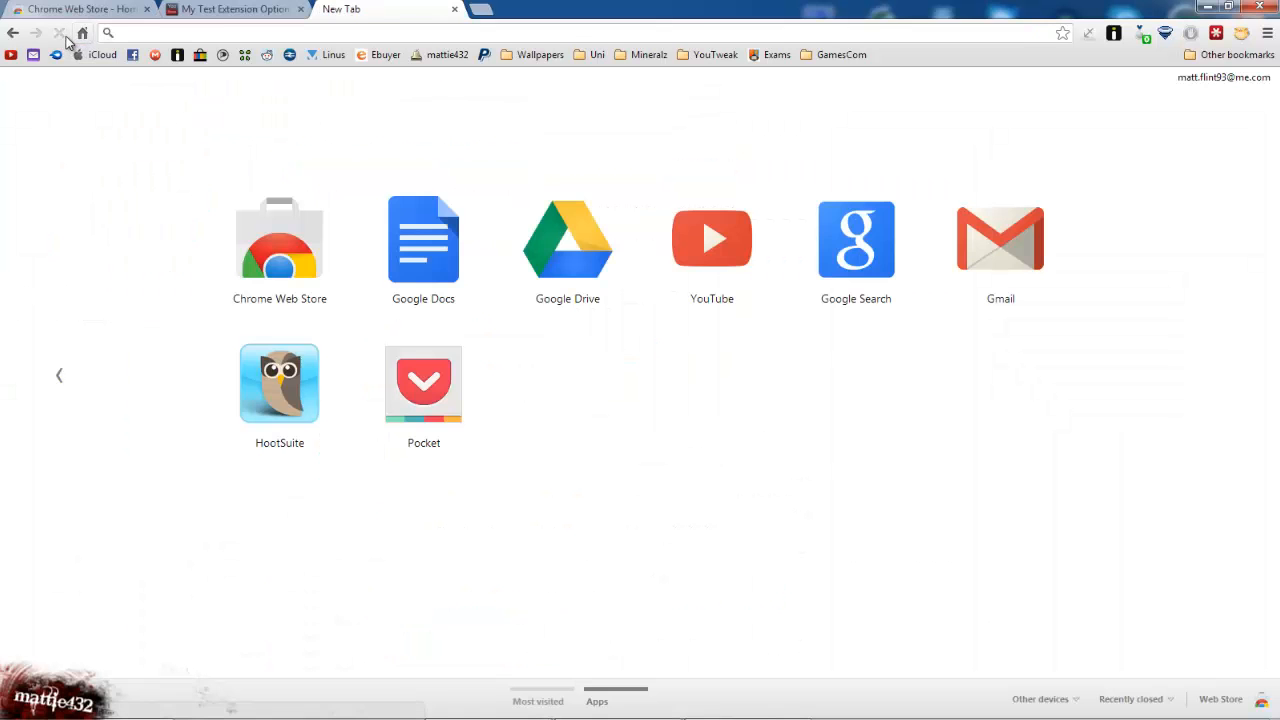
click(711, 238)
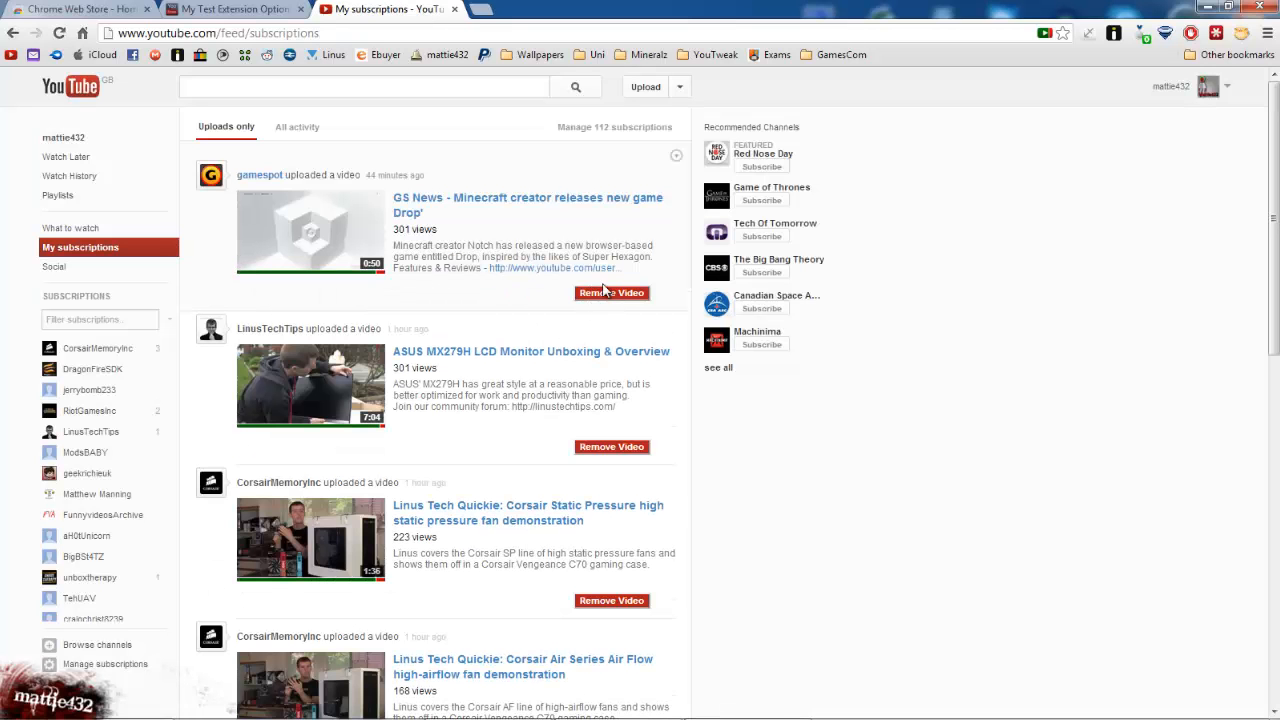
click(230, 11)
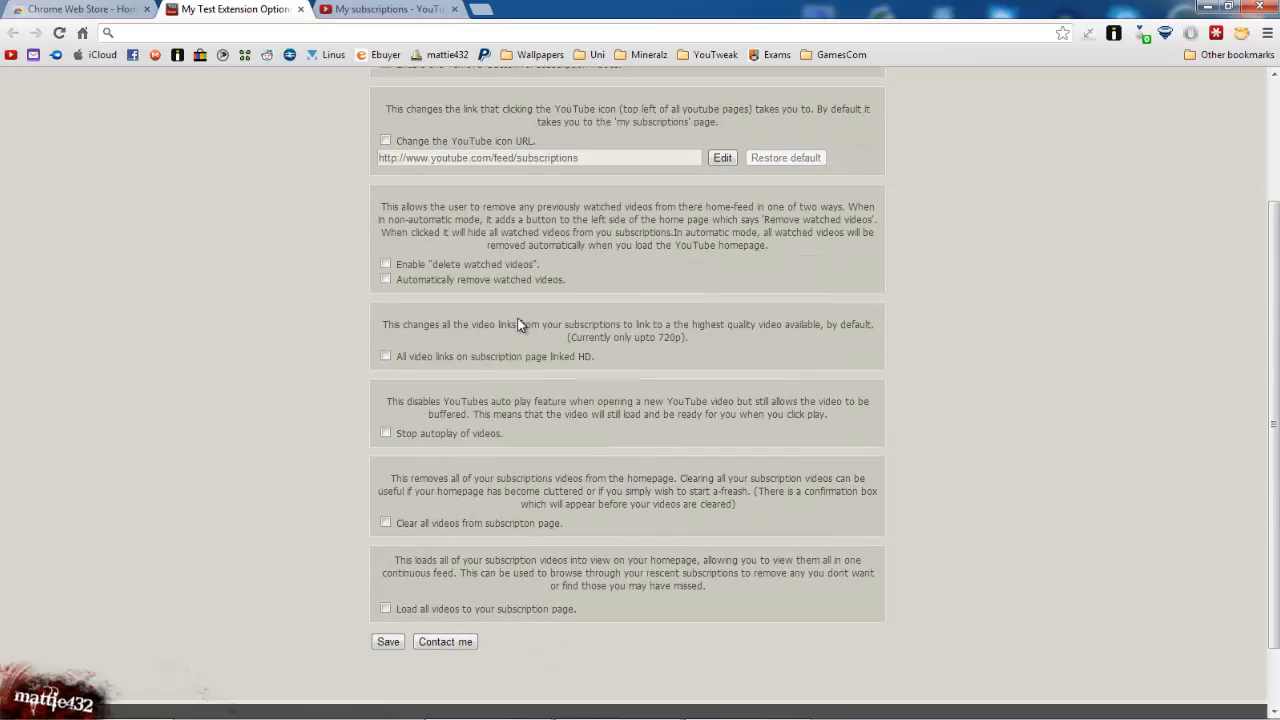
scroll(up, 3)
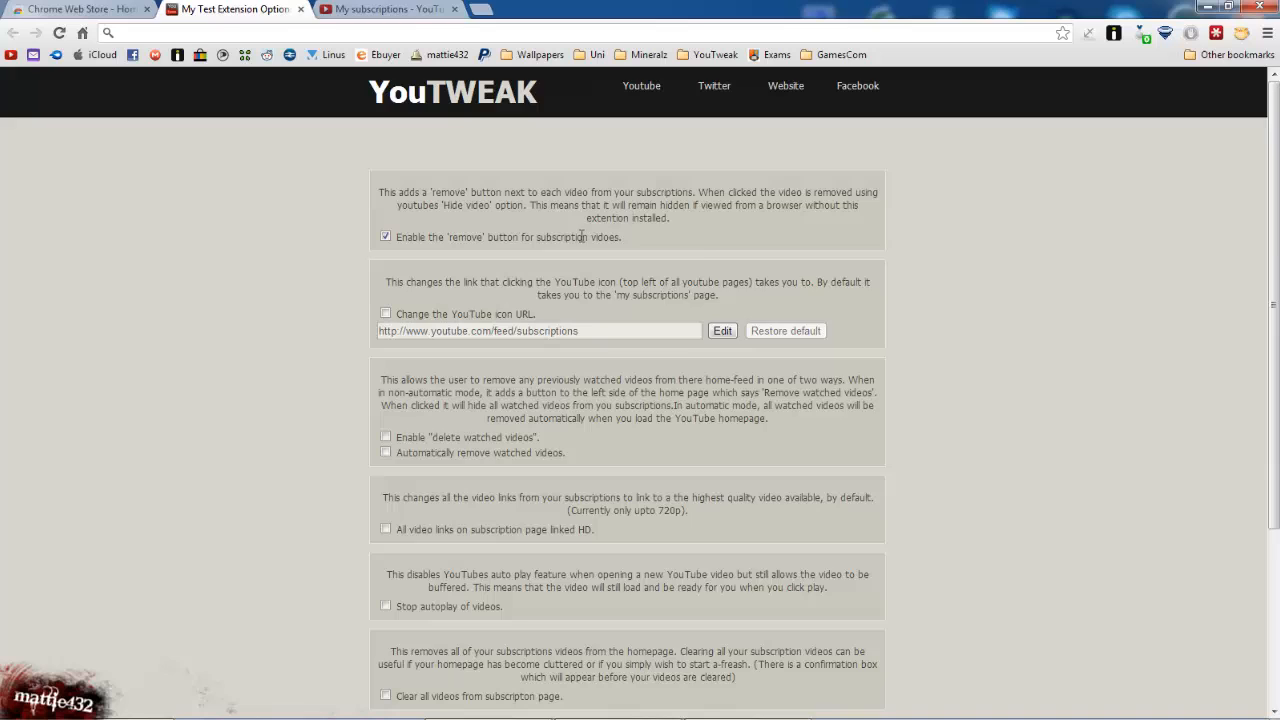
click(390, 9)
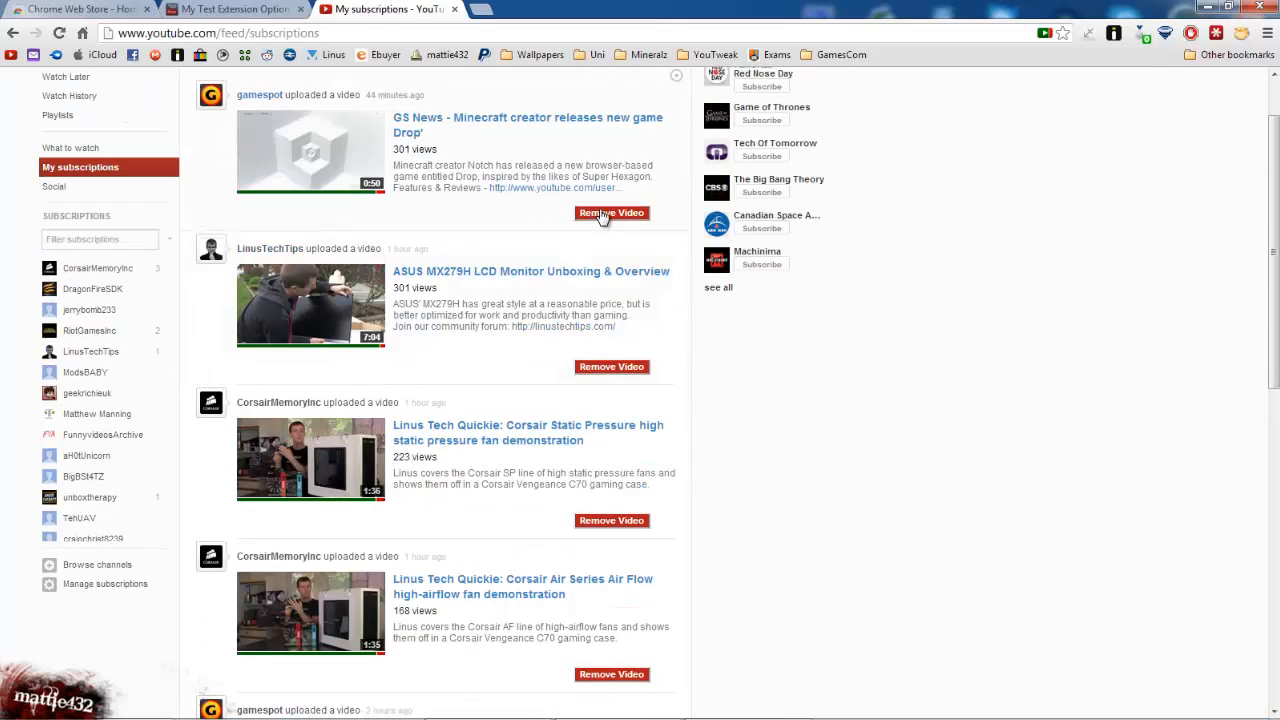
scroll(down, 3)
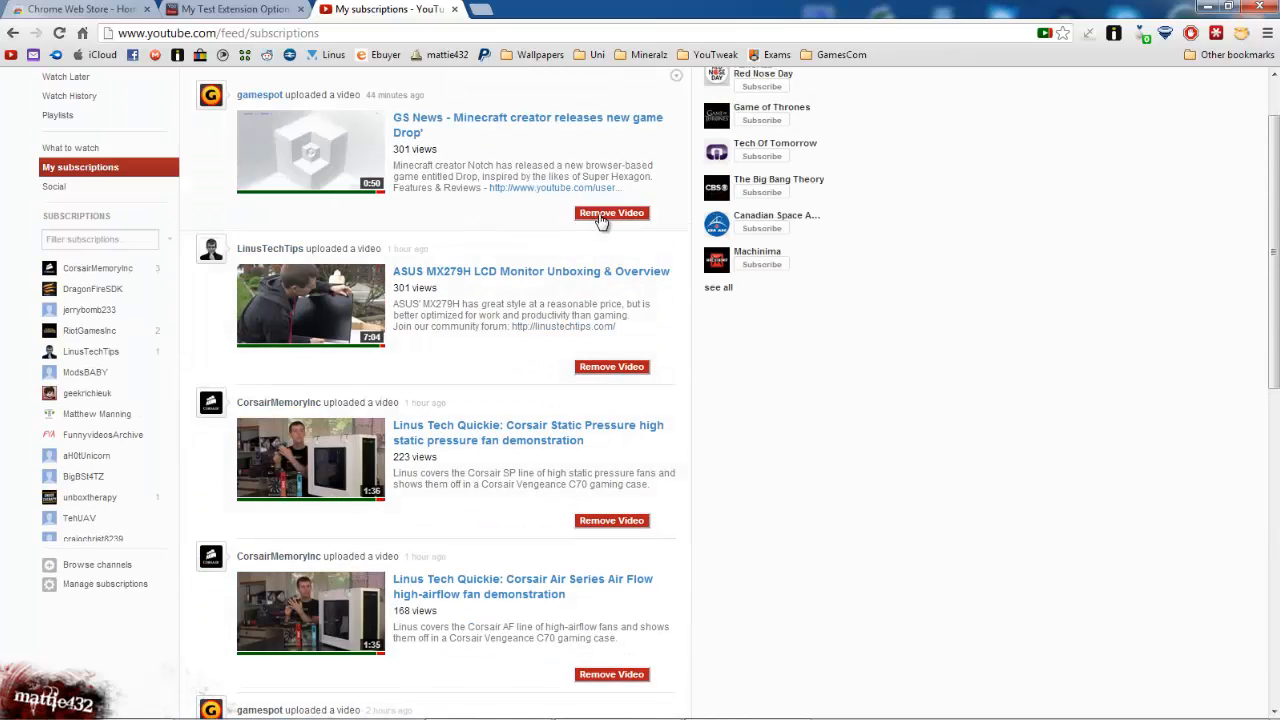
click(611, 212)
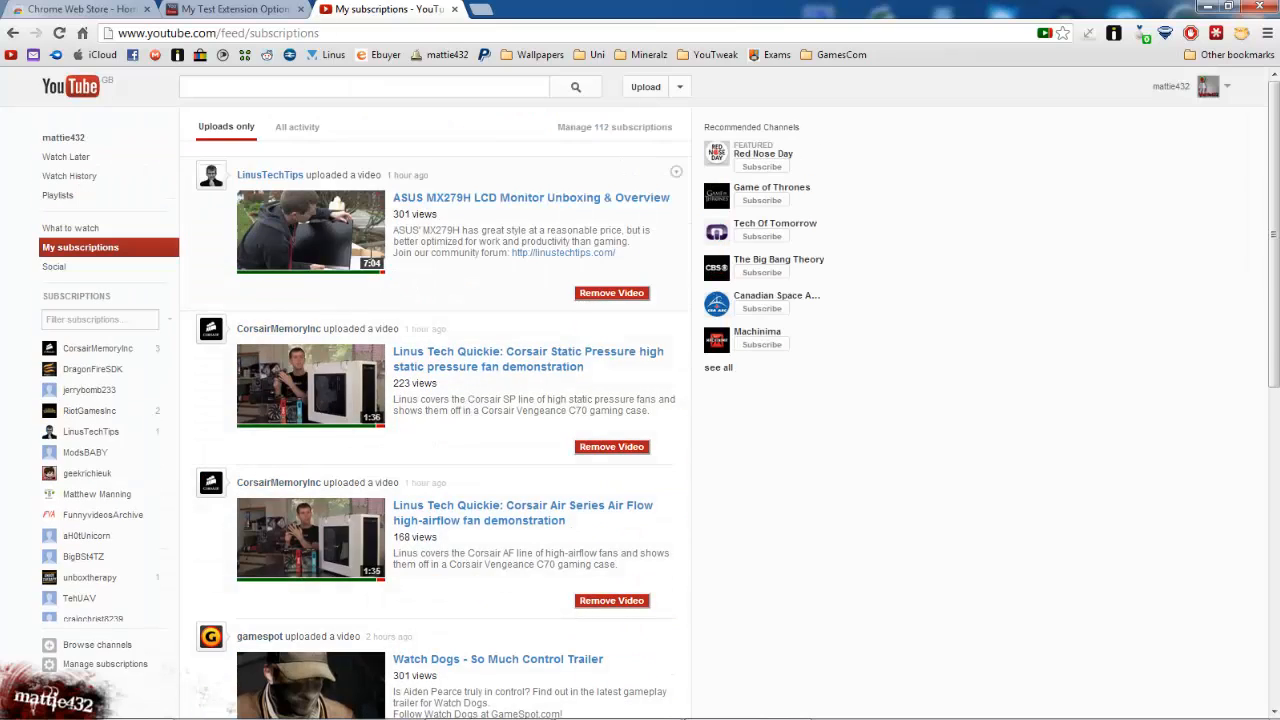
- Enable 'Change the YouTube icon URL' and confirm the logo opens My subscriptions
click(237, 9)
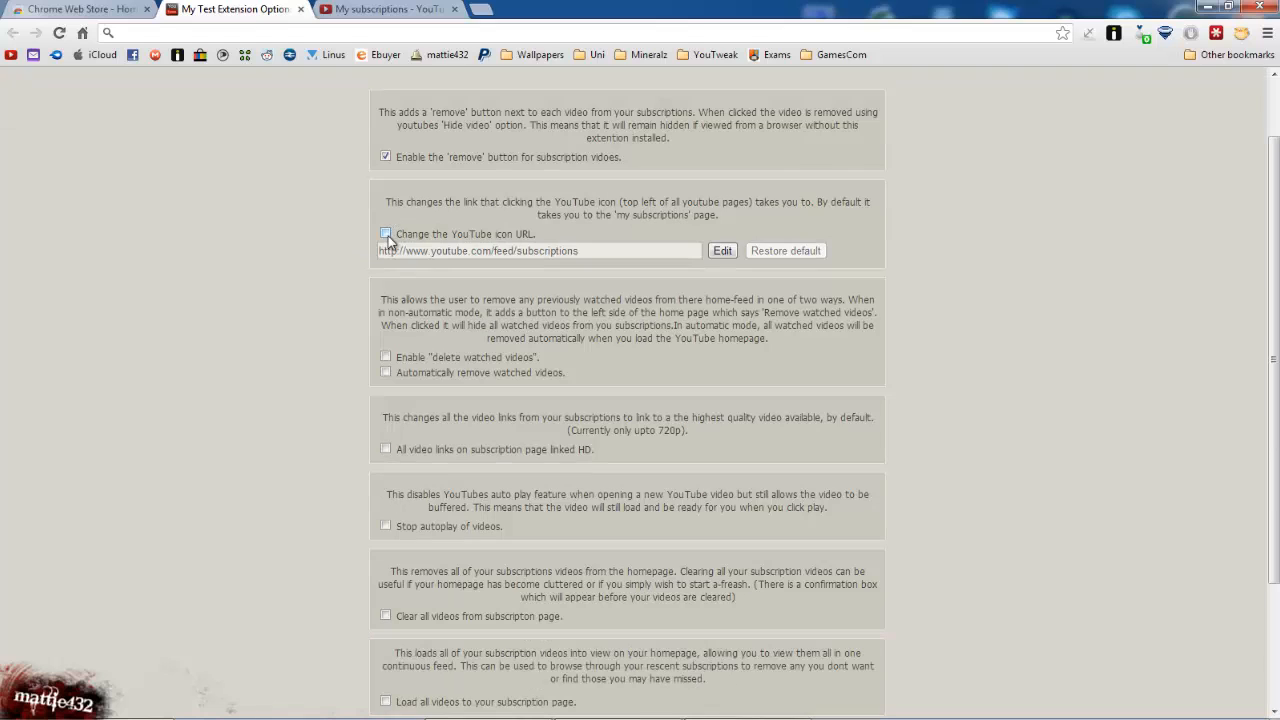
click(385, 9)
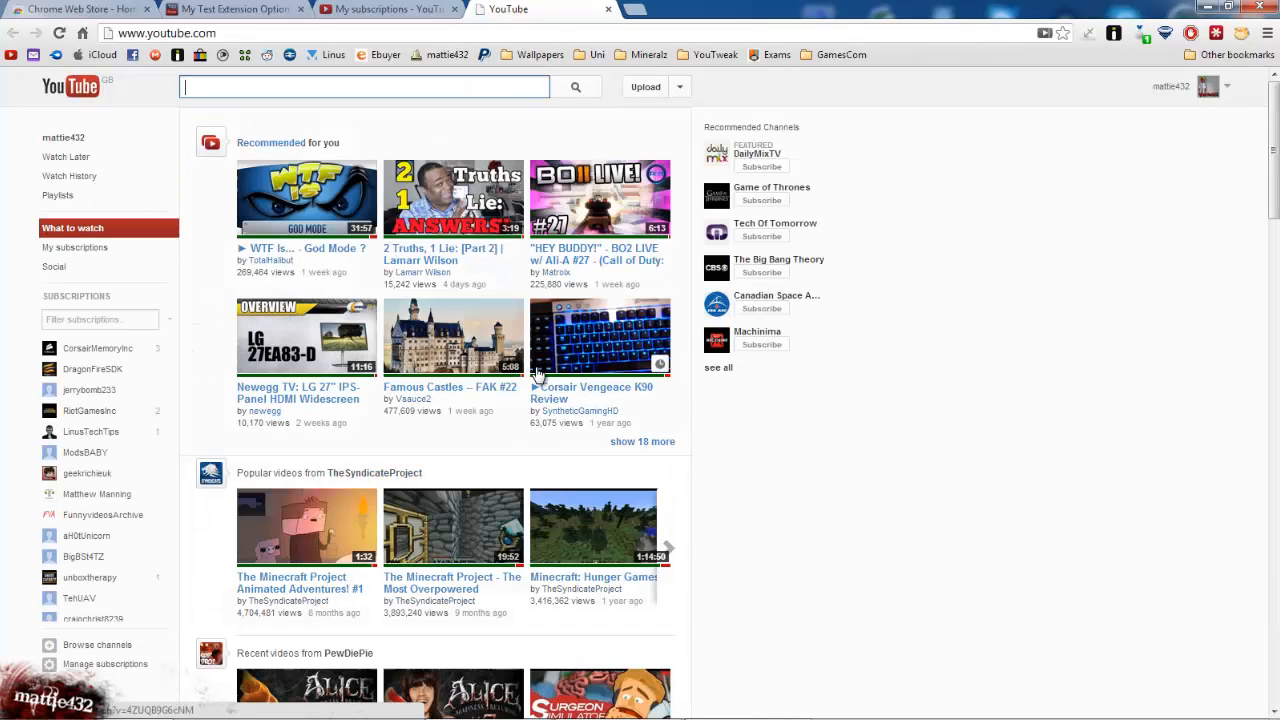
click(81, 247)
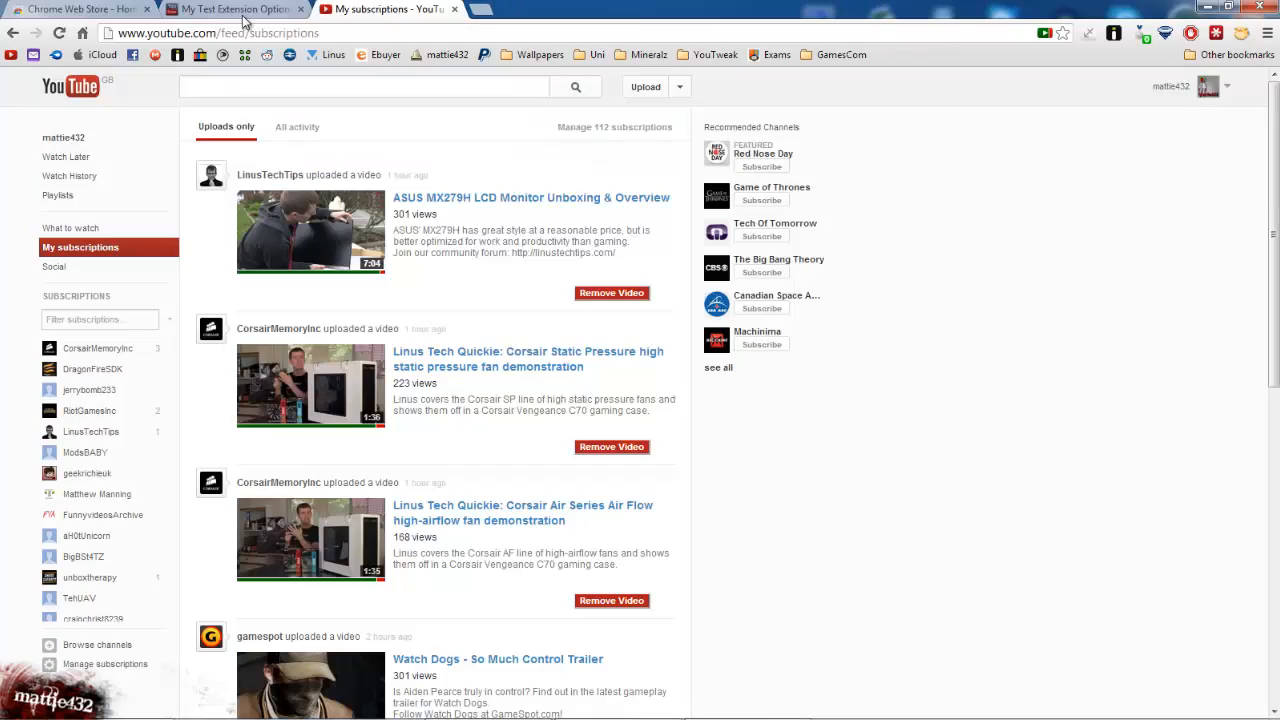
click(235, 9)
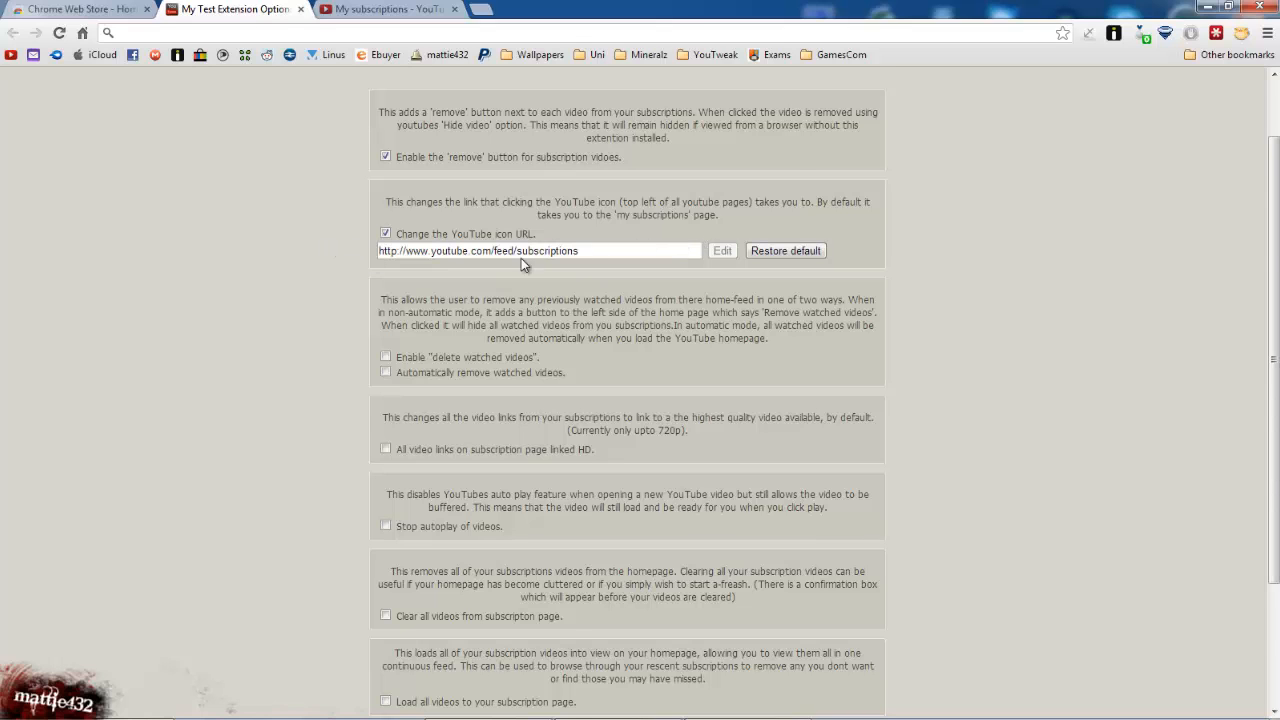
click(395, 9)
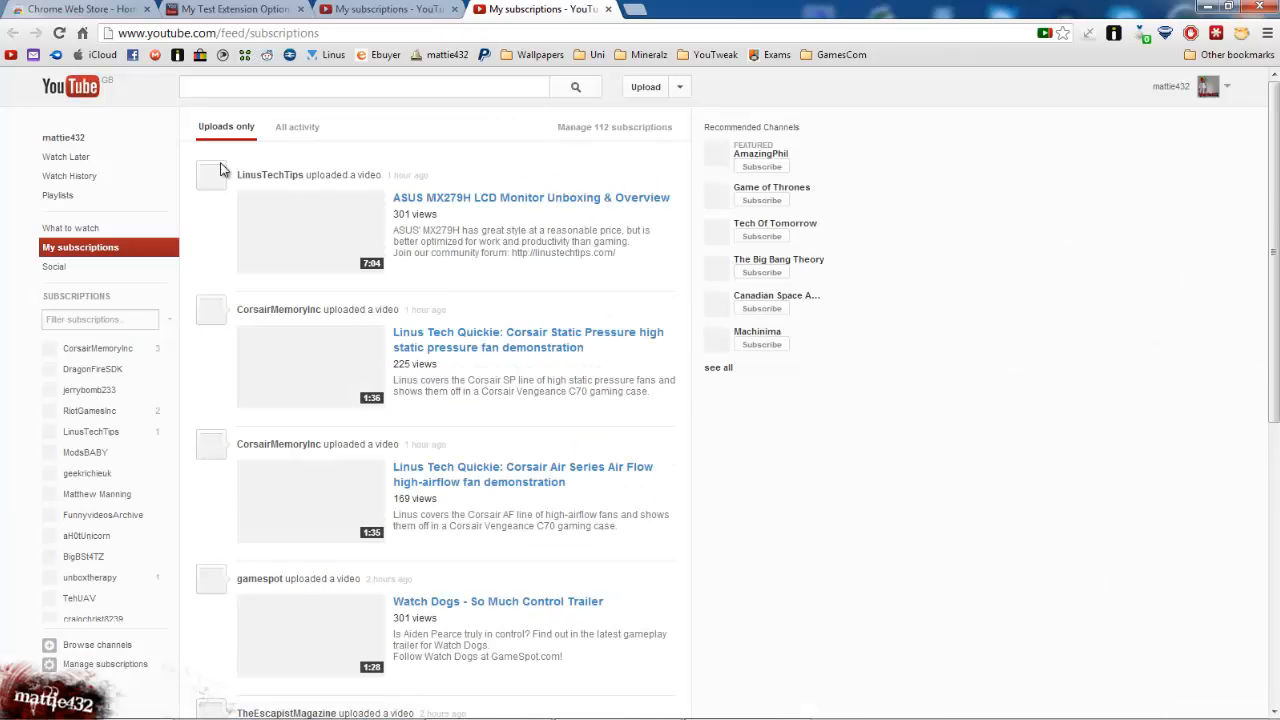
scroll(down, 3)
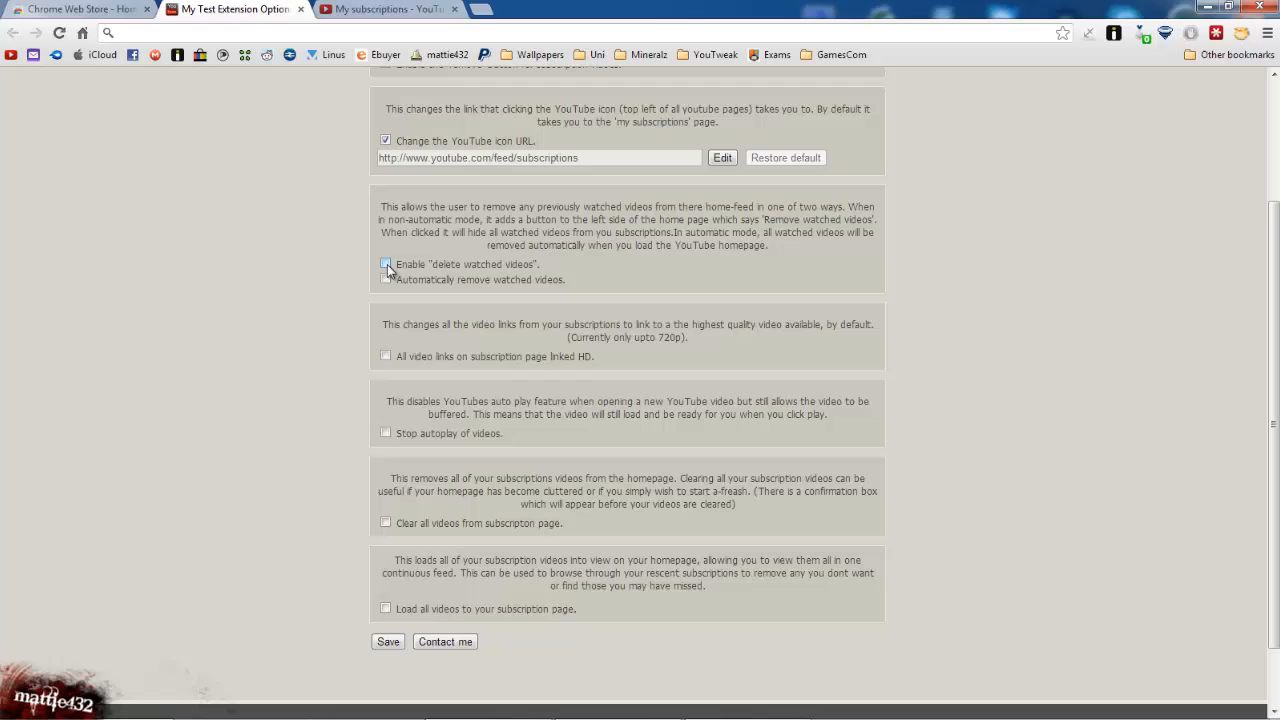
- Enable 'Enable delete watched videos', watch the Watch Dogs trailer, and clear watched videos
click(385, 264)
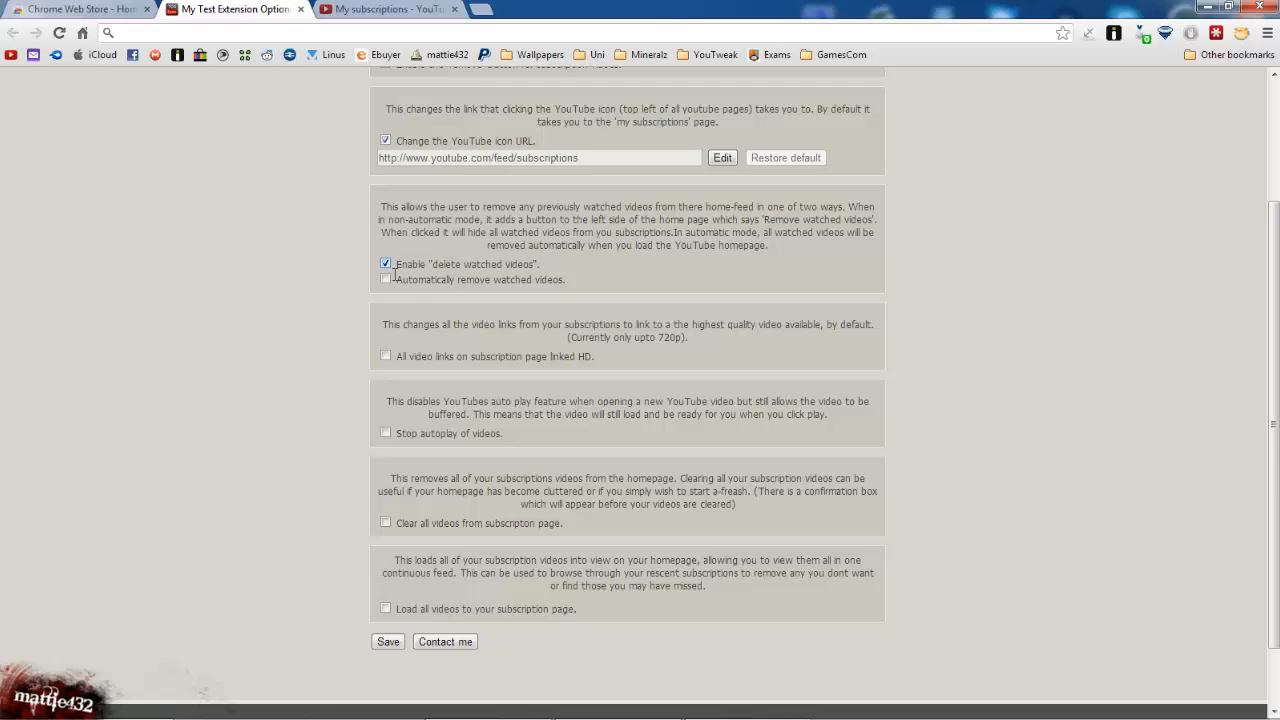
click(395, 9)
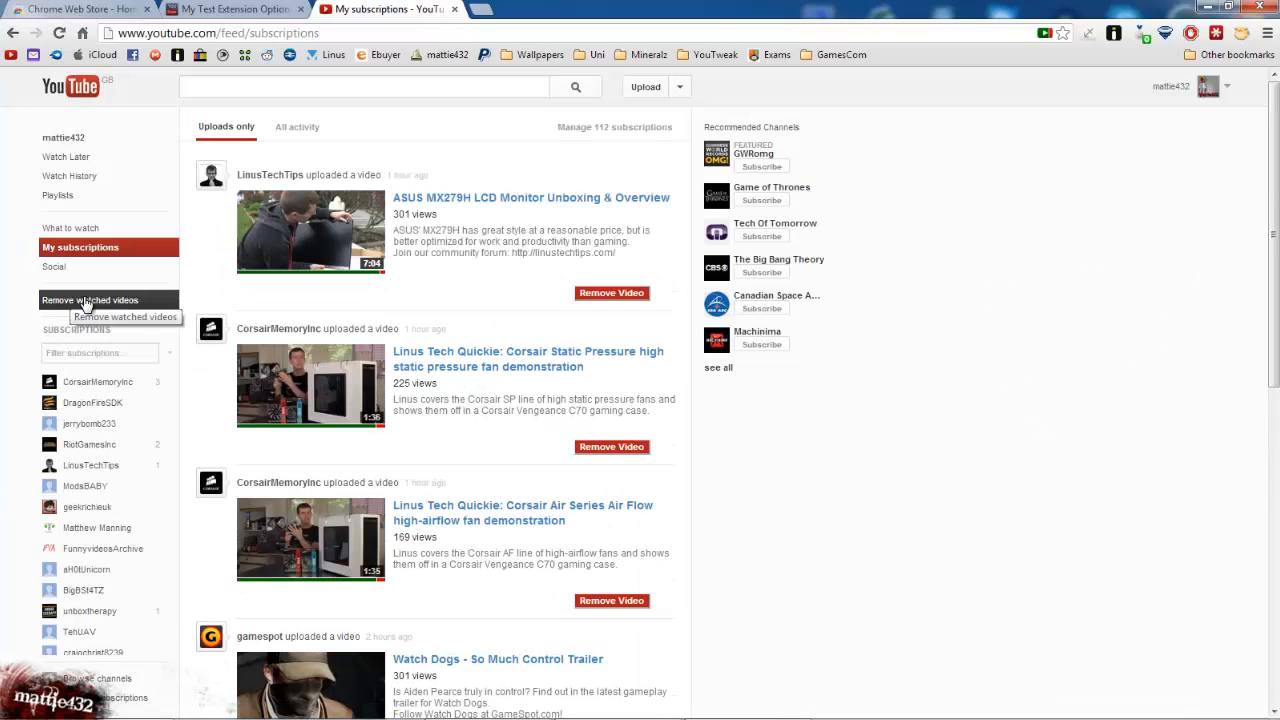
scroll(down, 3)
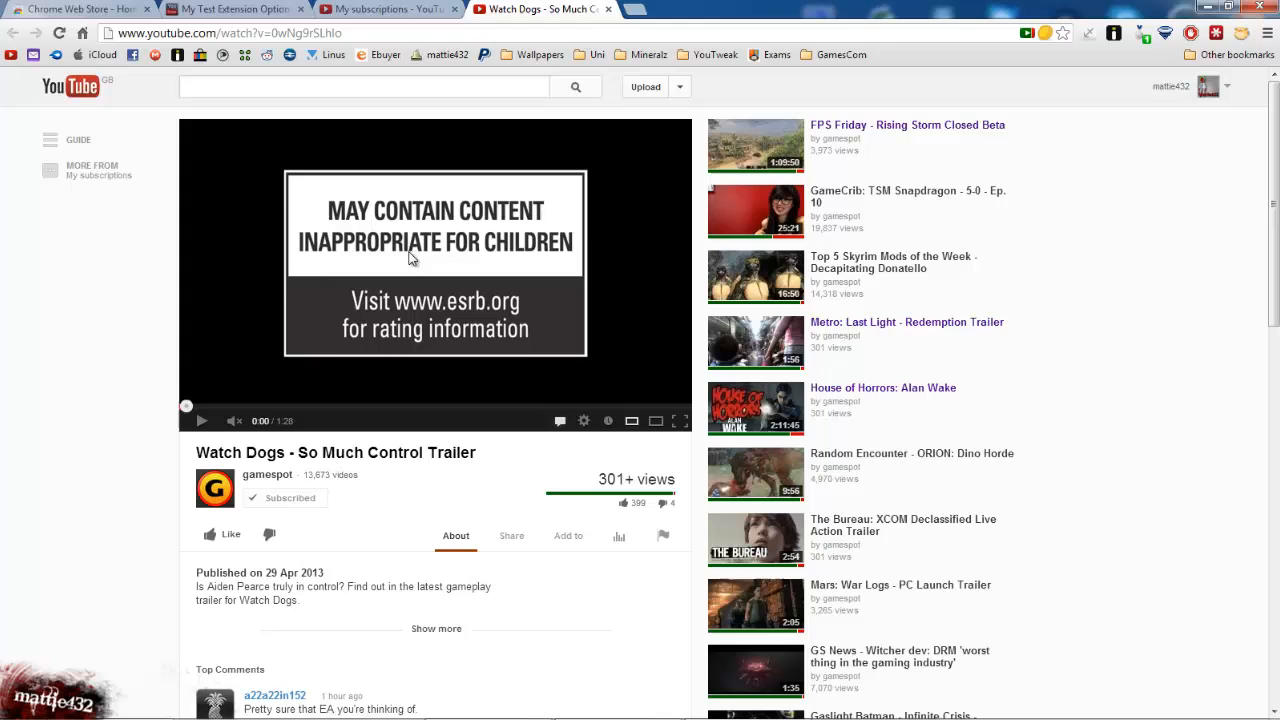
click(200, 420)
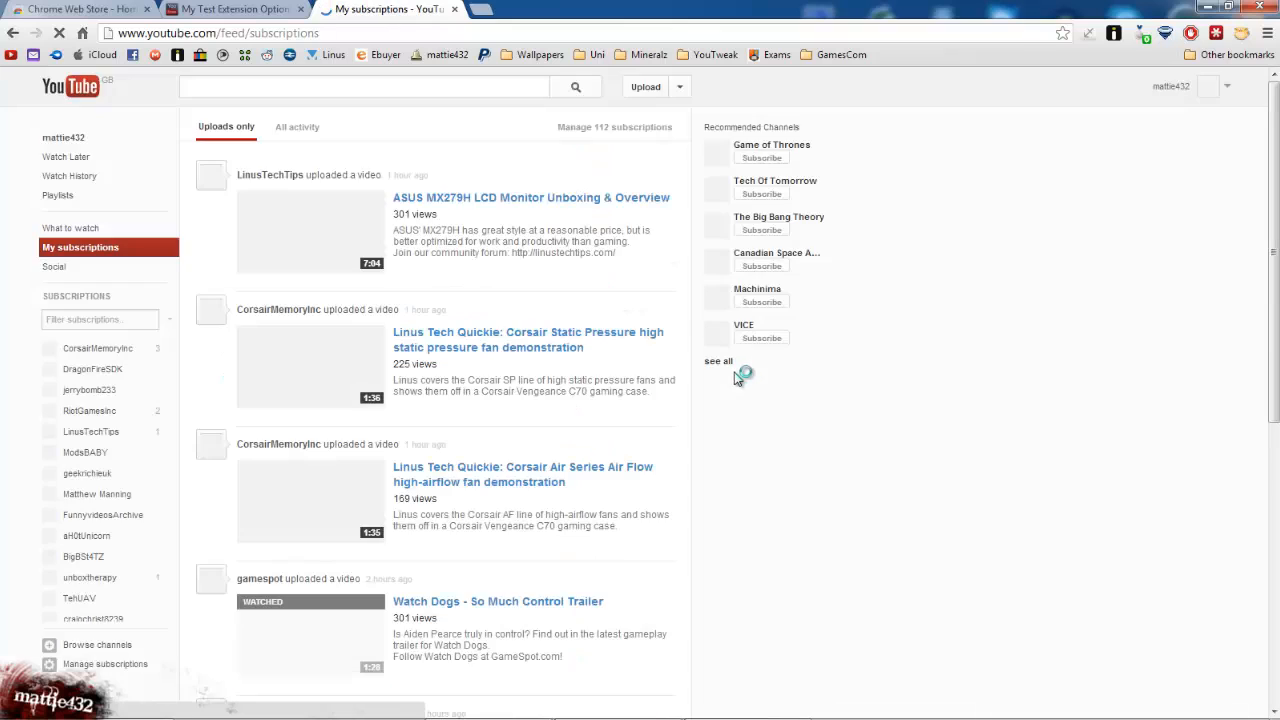
scroll(down, 3)
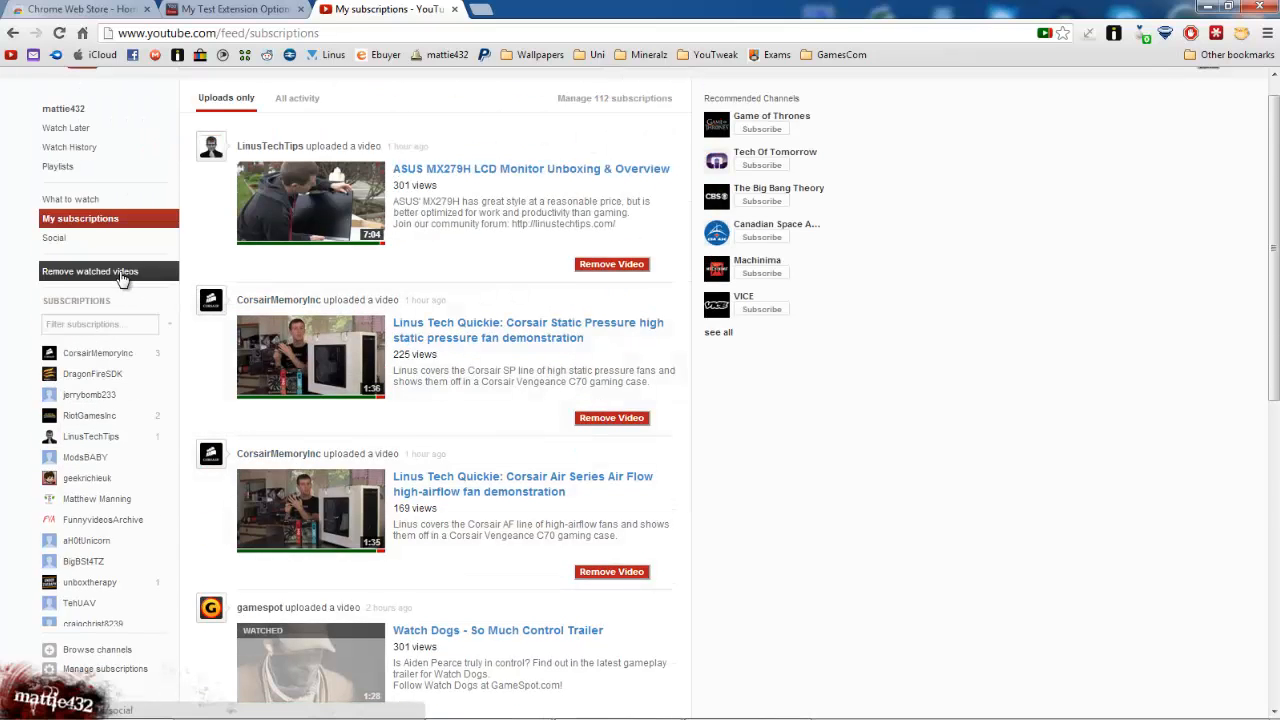
scroll(down, 3)
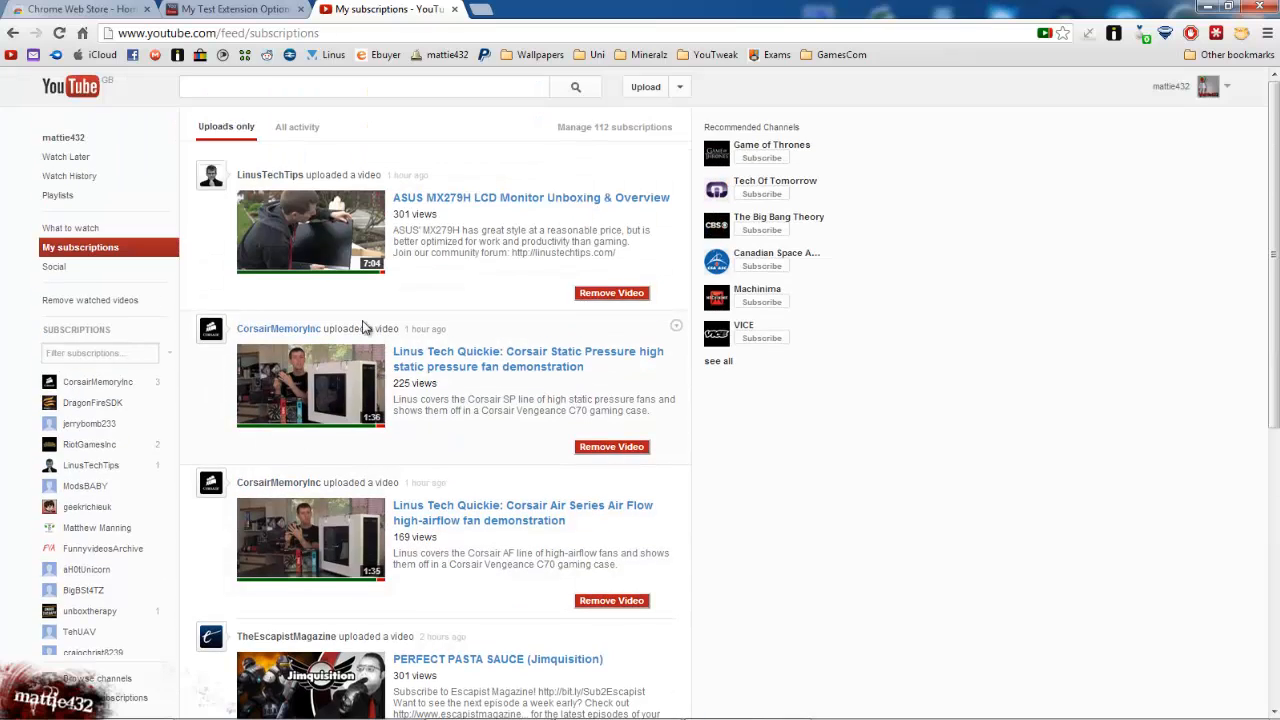
click(240, 11)
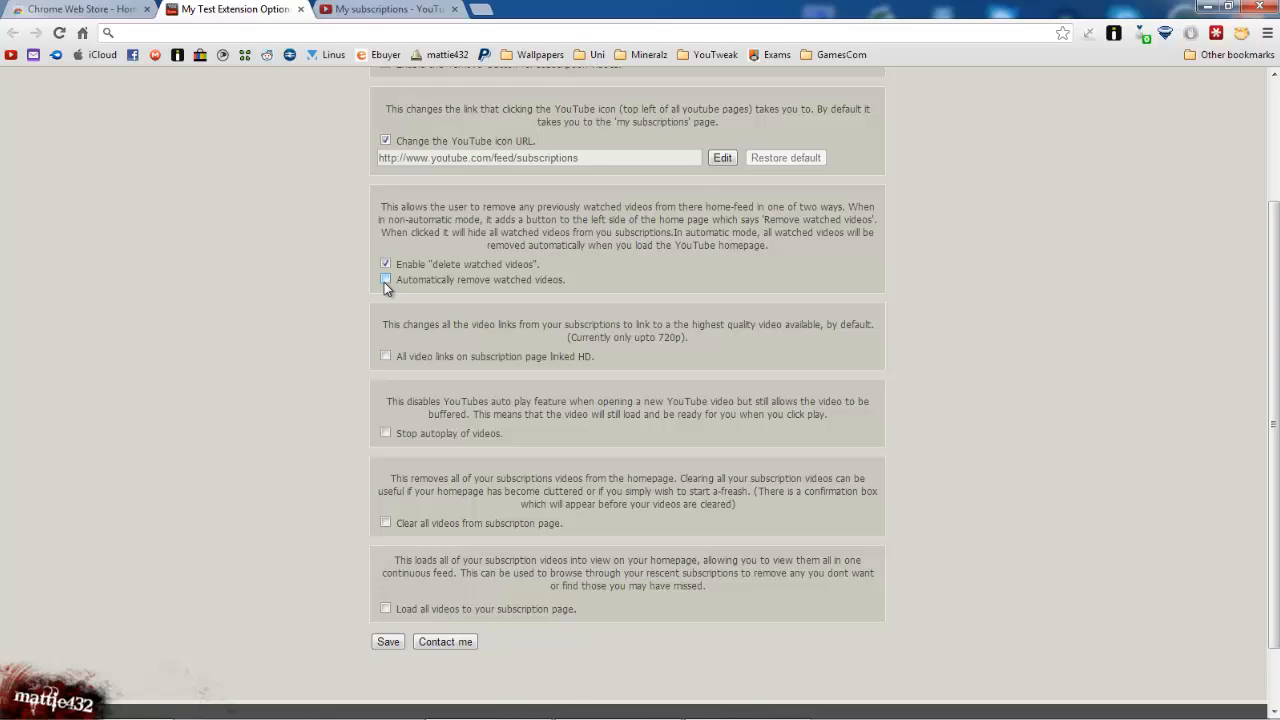
- Tick 'All video links on subscription page linked HD' in YouTweak options and save
click(394, 9)
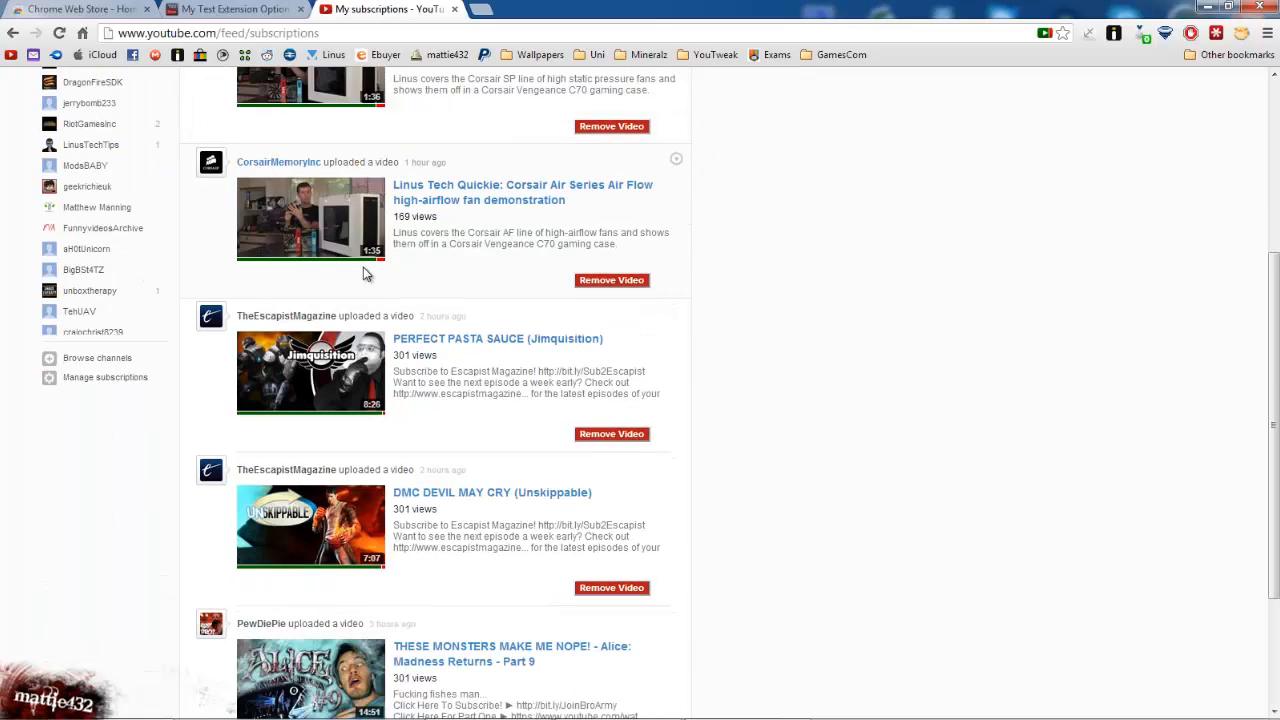
click(230, 13)
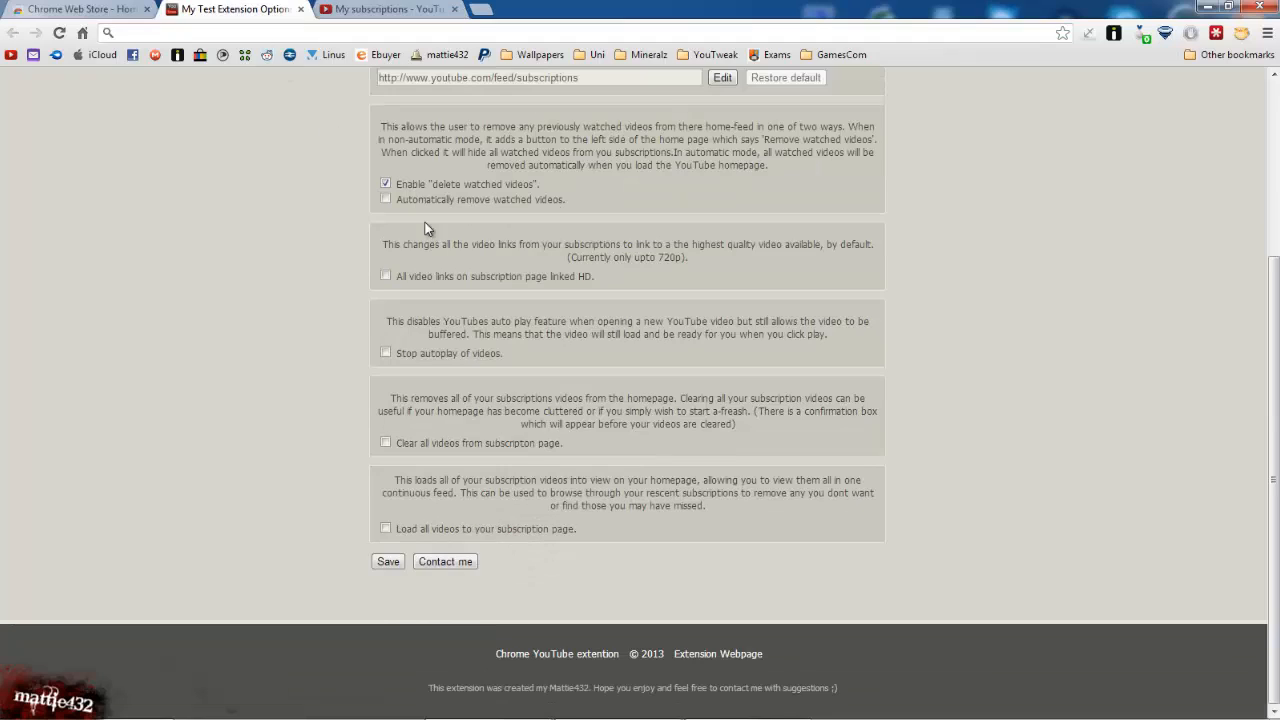
mouse_move(414, 291)
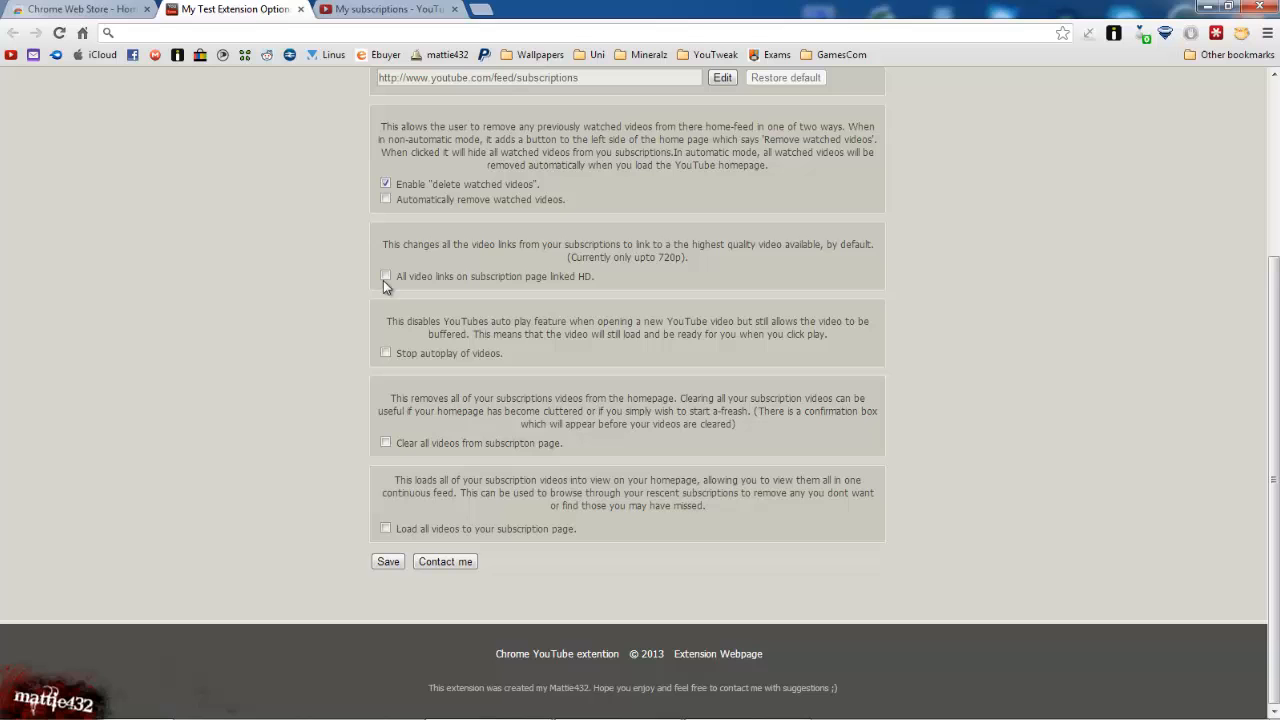
click(385, 276)
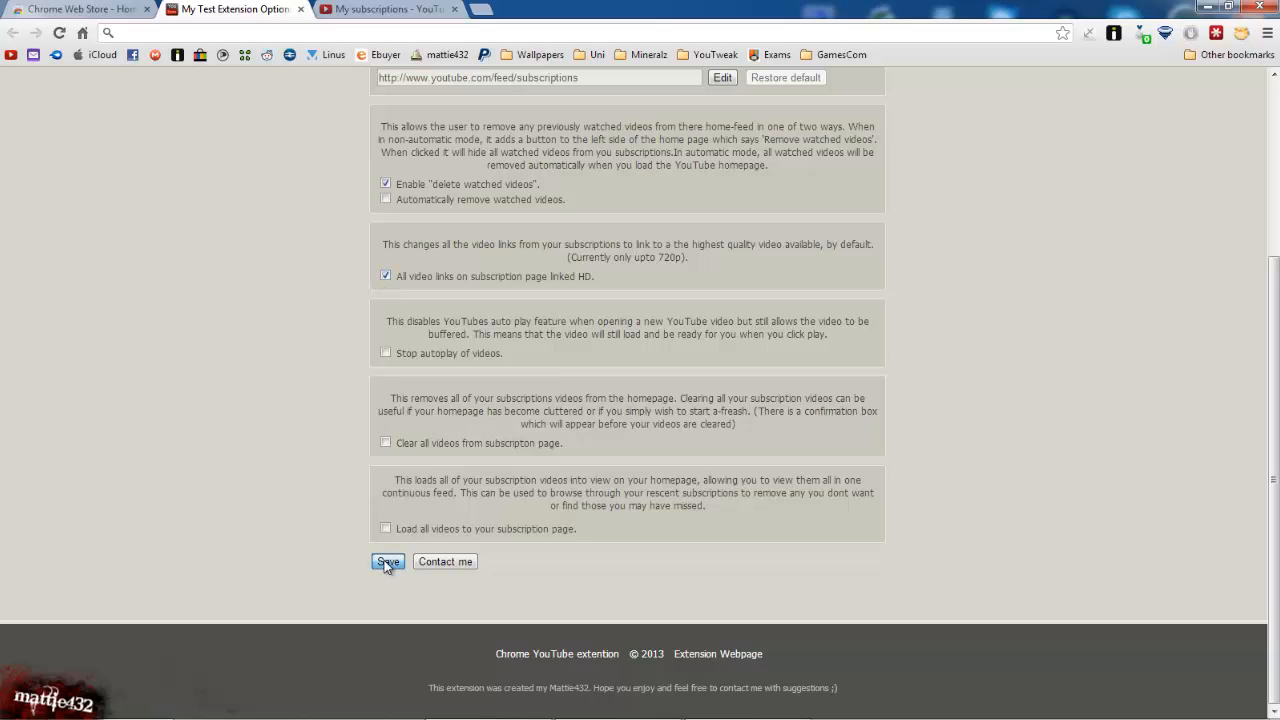
click(395, 10)
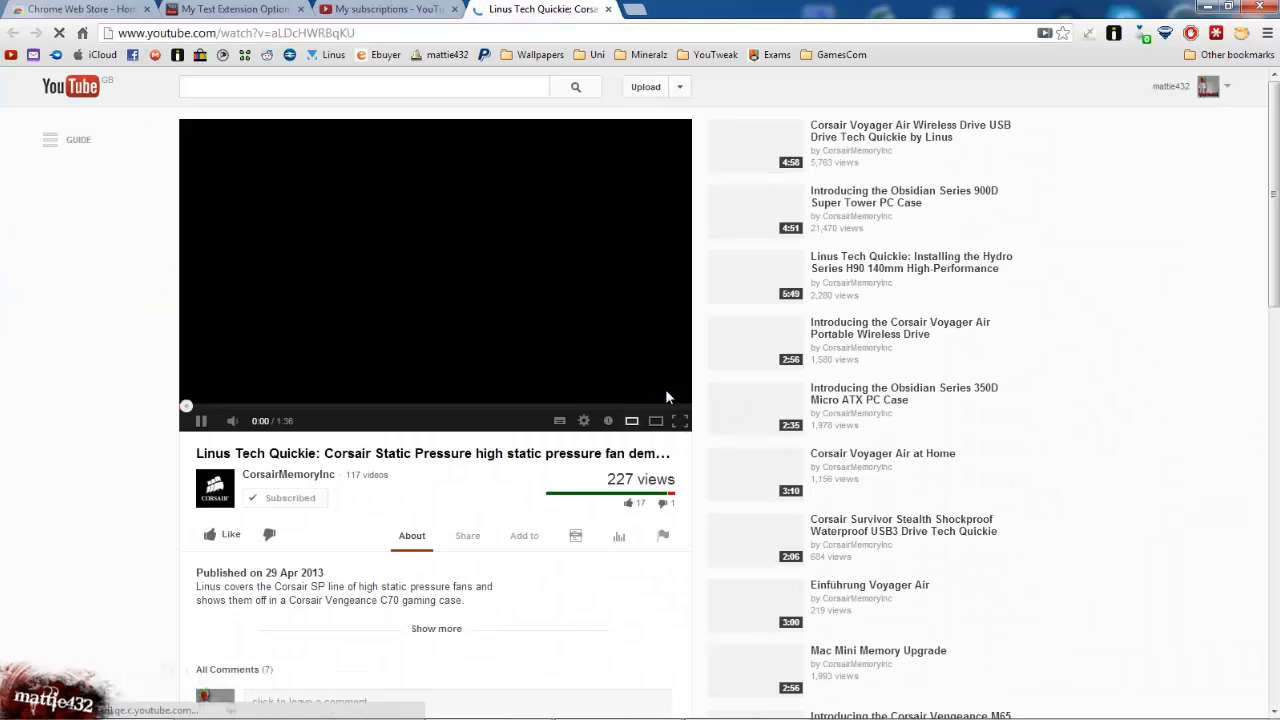
mouse_move(583, 421)
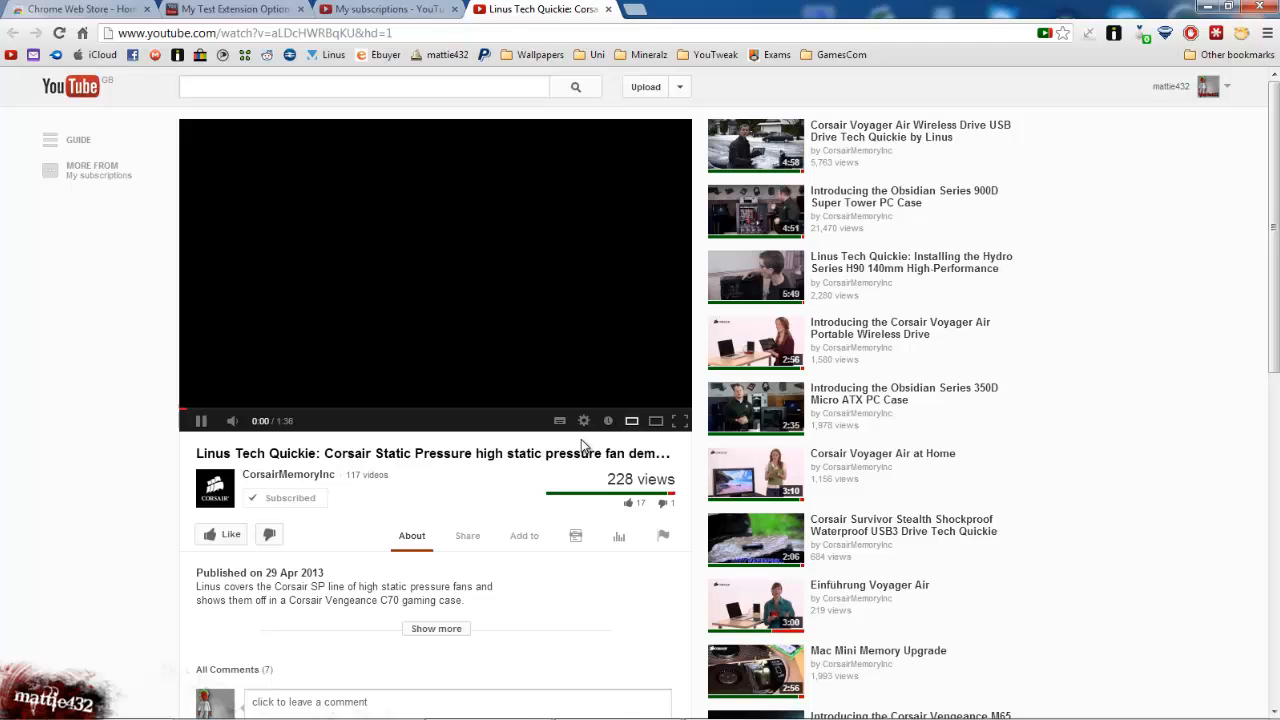
- Open the Corsair Static Pressure video from the subscriptions feed through its HD link
click(584, 420)
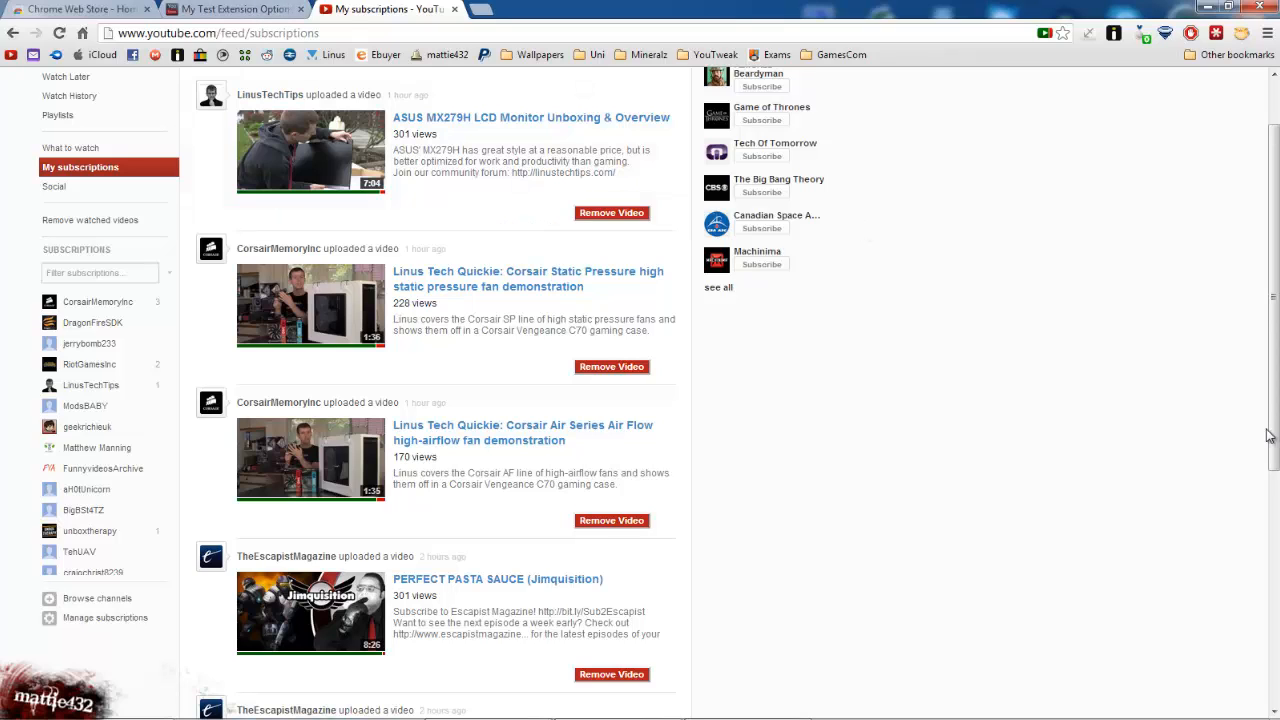
mouse_move(235, 12)
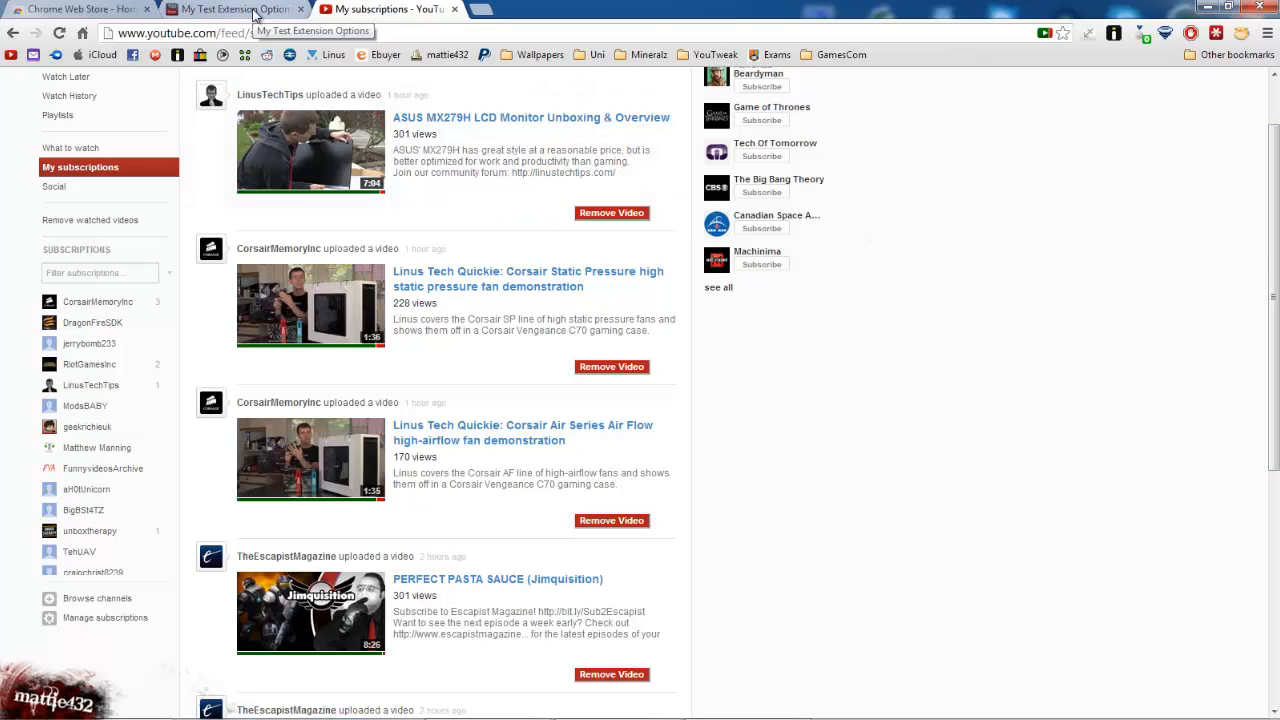
- Tick 'Stop autoplay of videos', save, and reopen the Corsair video to check playback
click(230, 9)
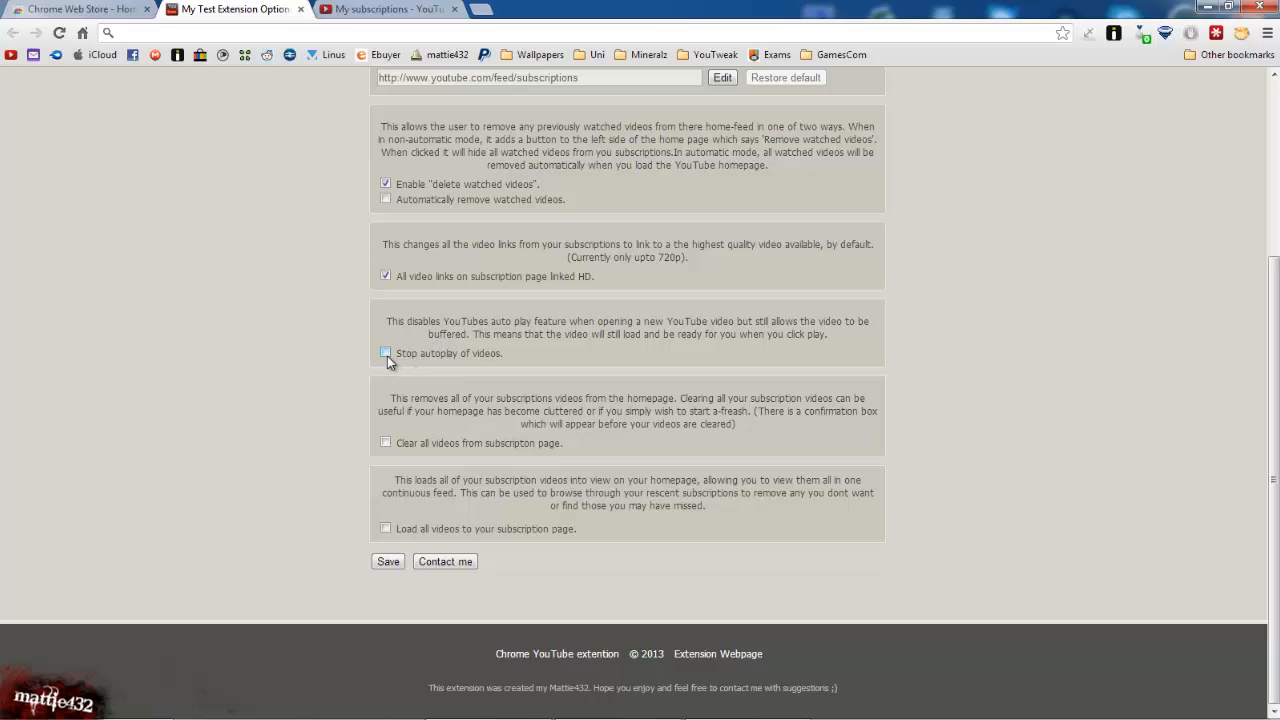
click(385, 352)
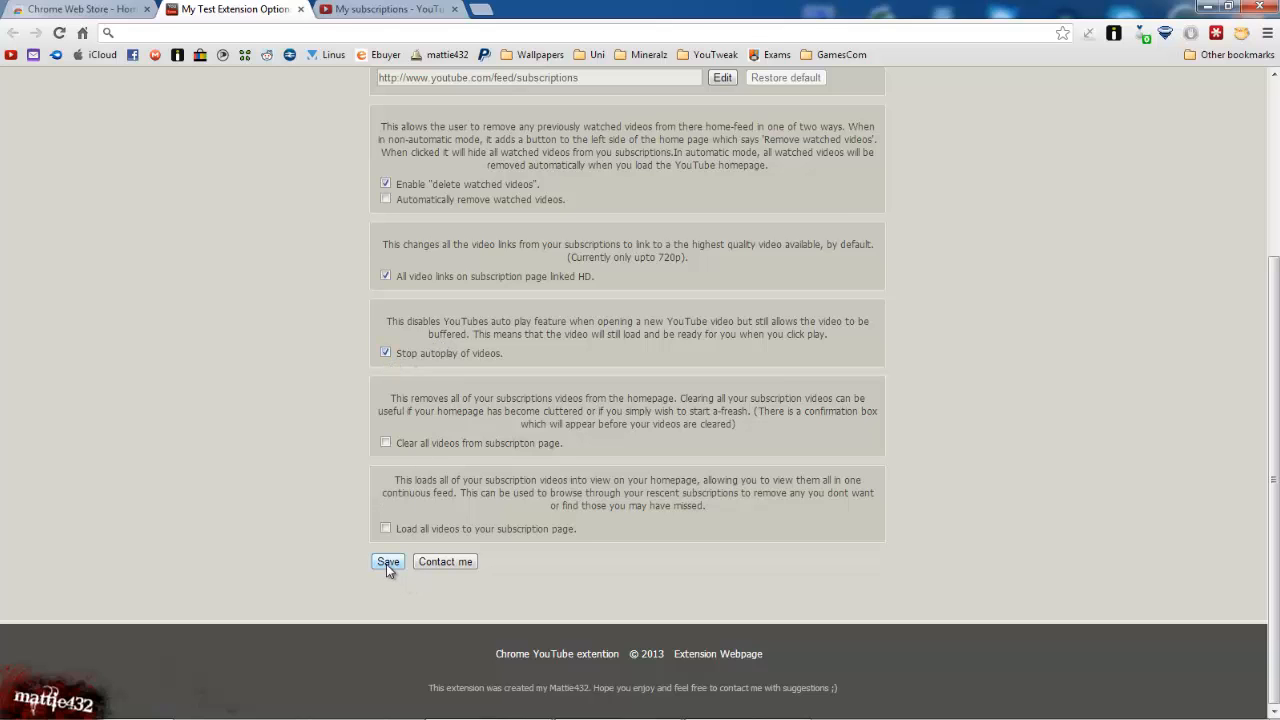
click(386, 11)
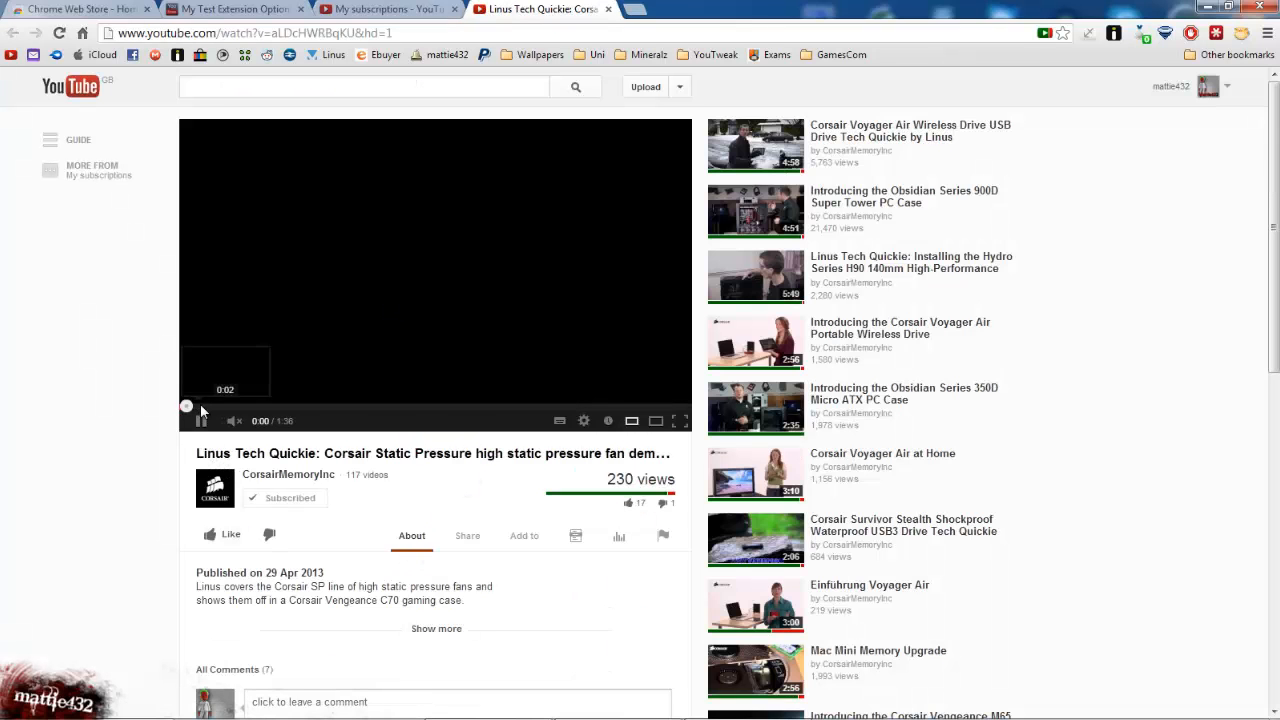
click(200, 420)
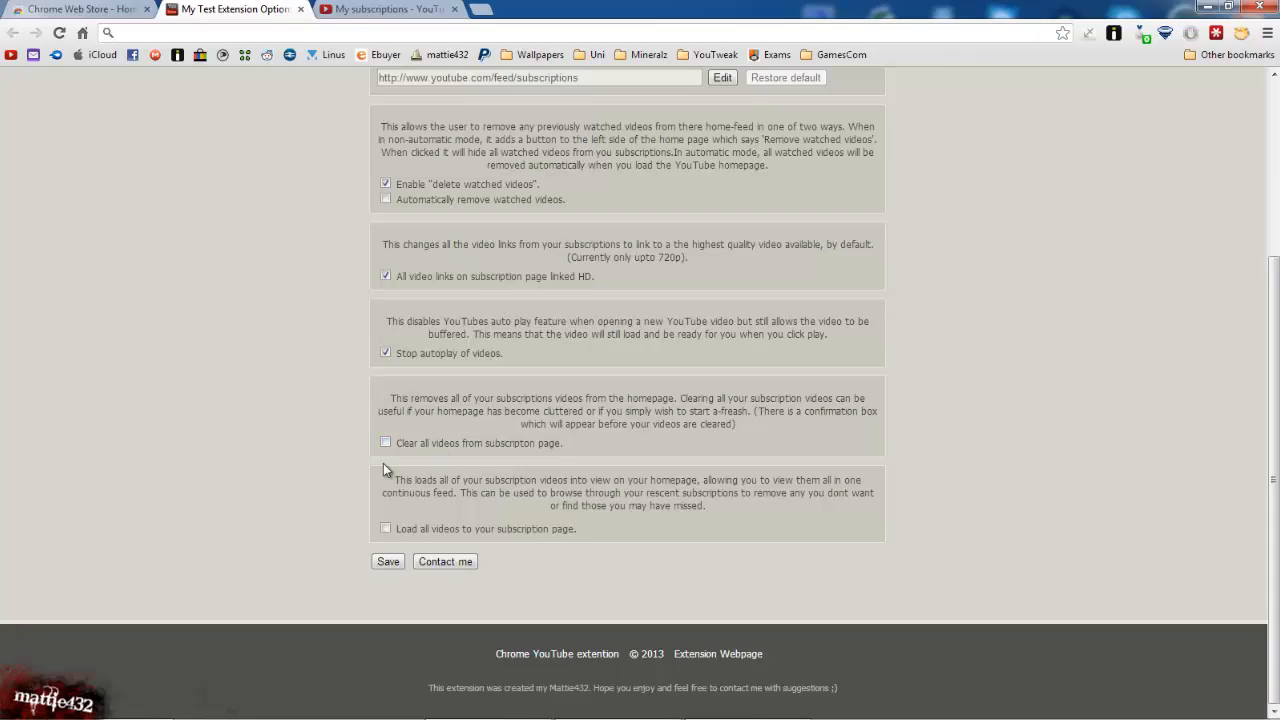
- Reload the My subscriptions feed and scroll to find the new remove-all sidebar option
click(385, 443)
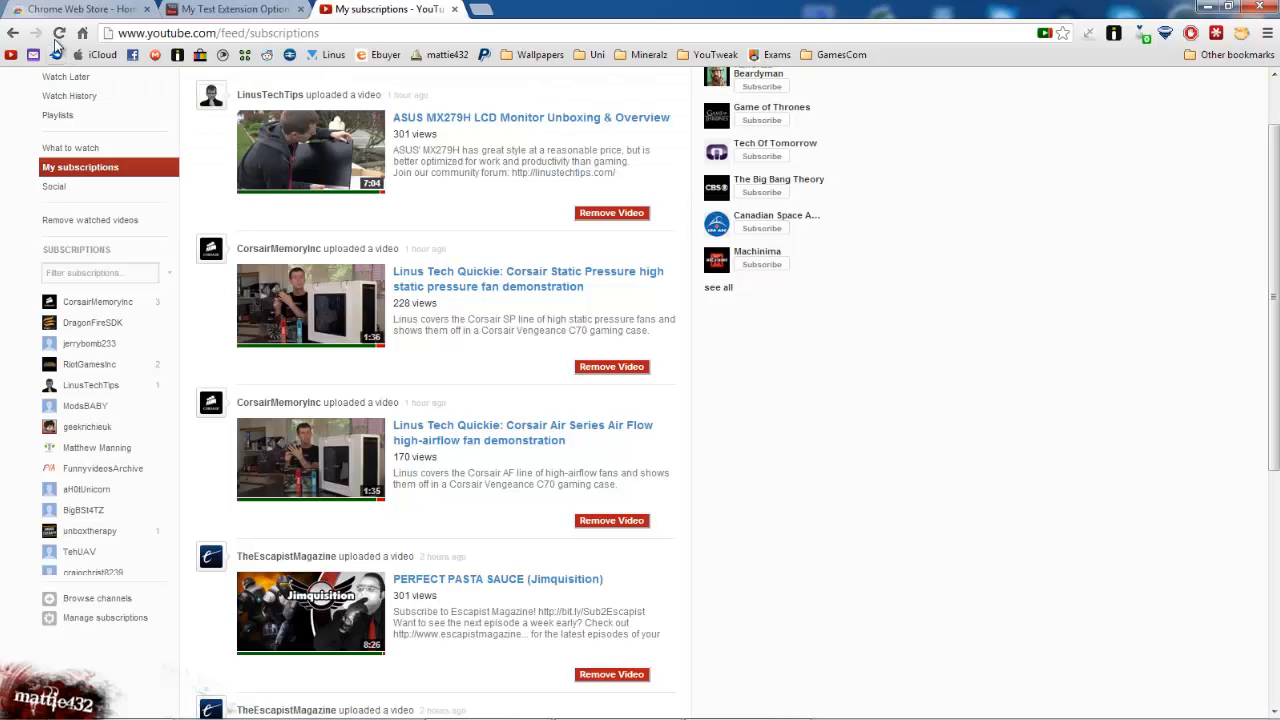
click(57, 33)
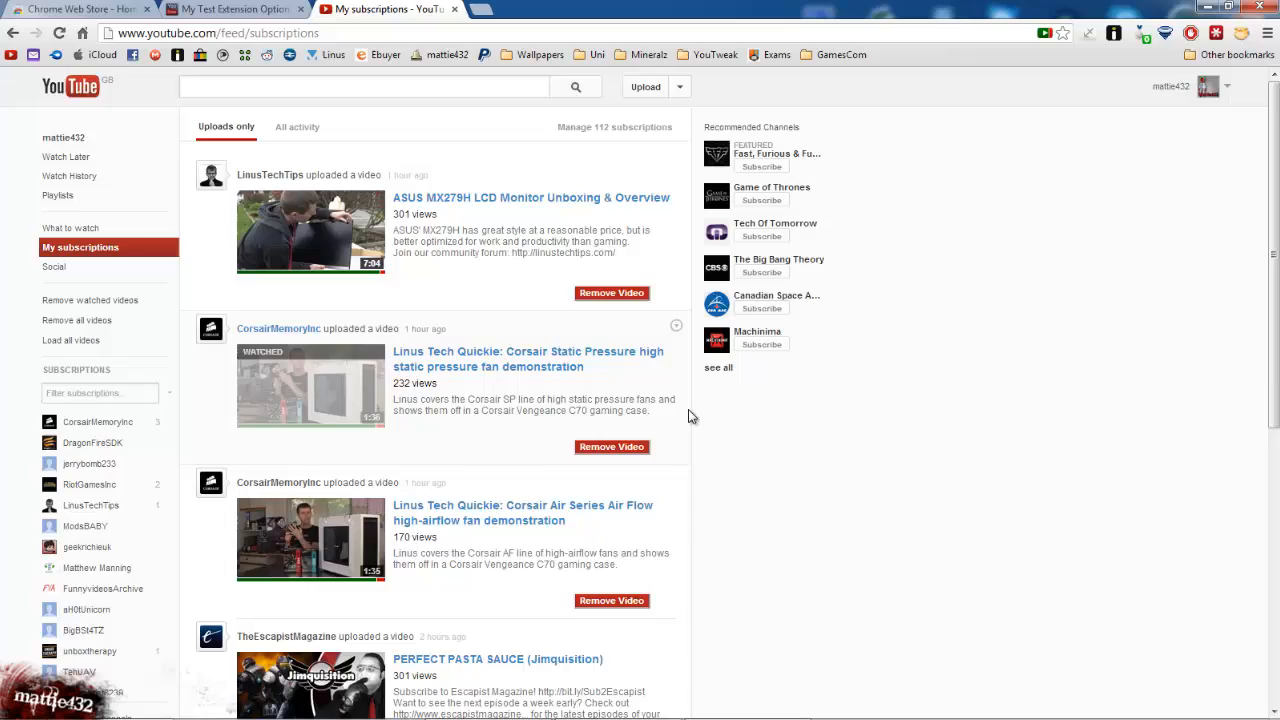
scroll(down, 3)
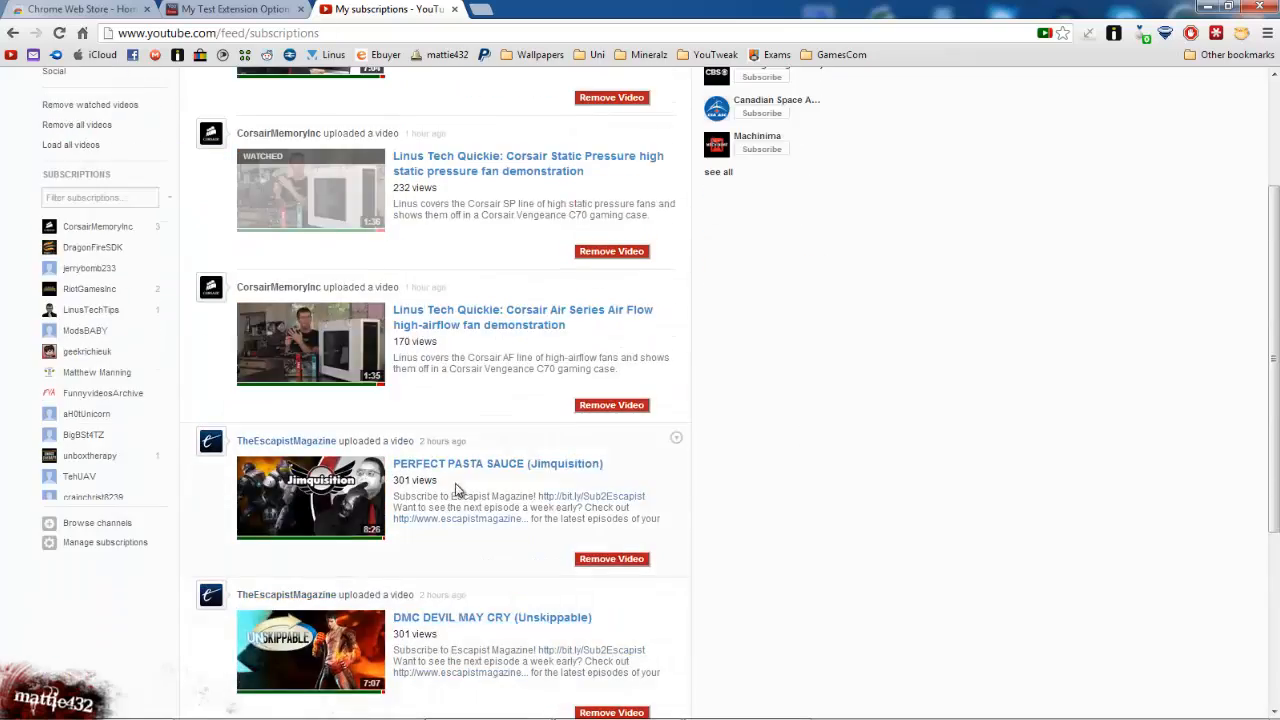
scroll(down, 3)
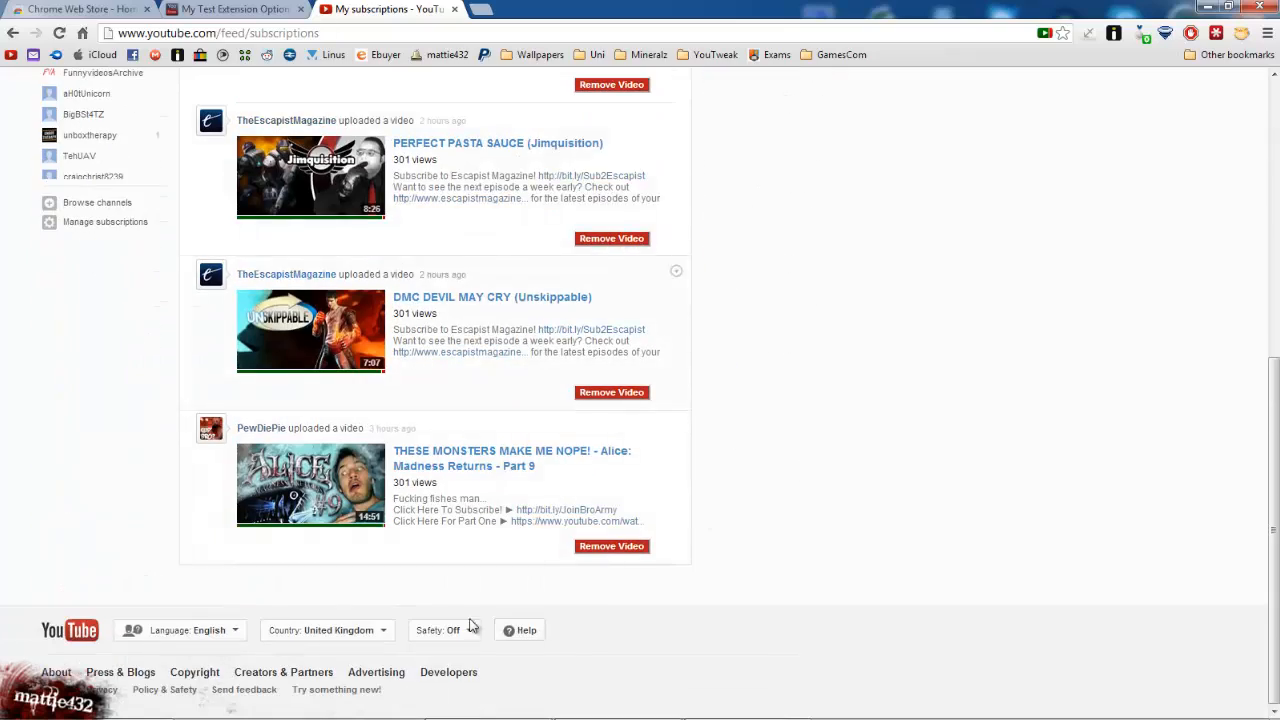
mouse_move(612, 423)
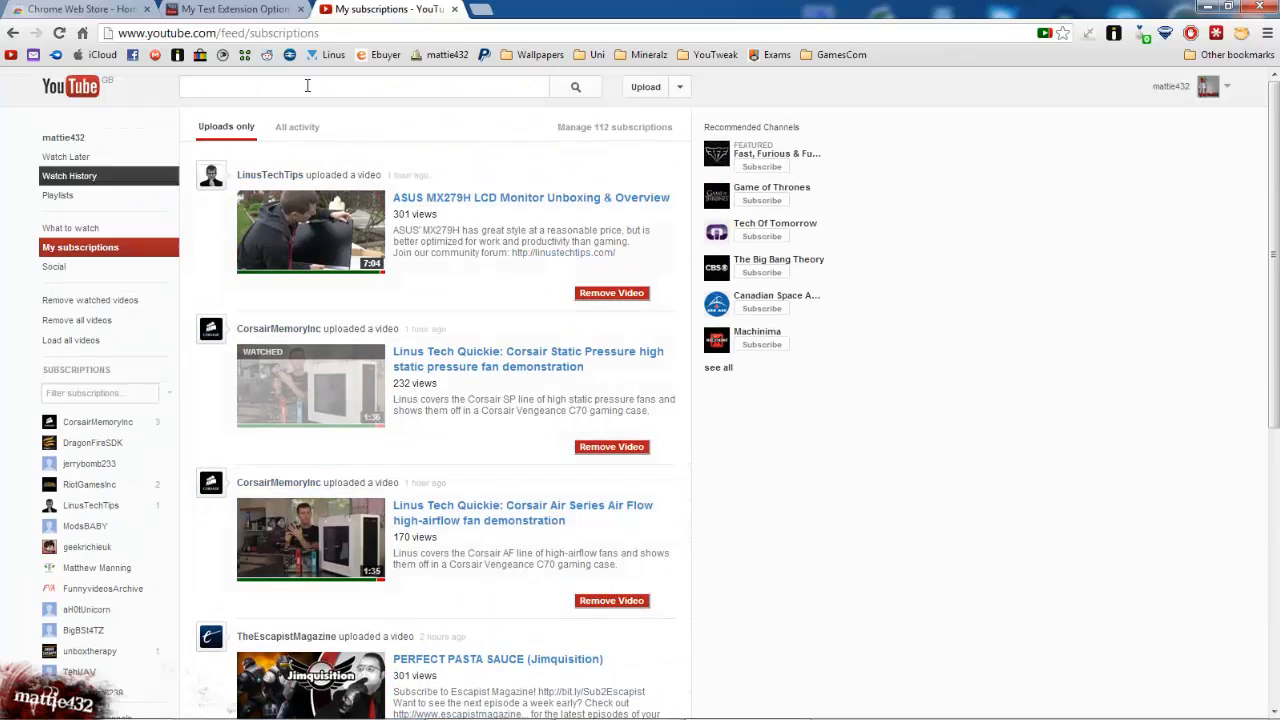
scroll(down, 3)
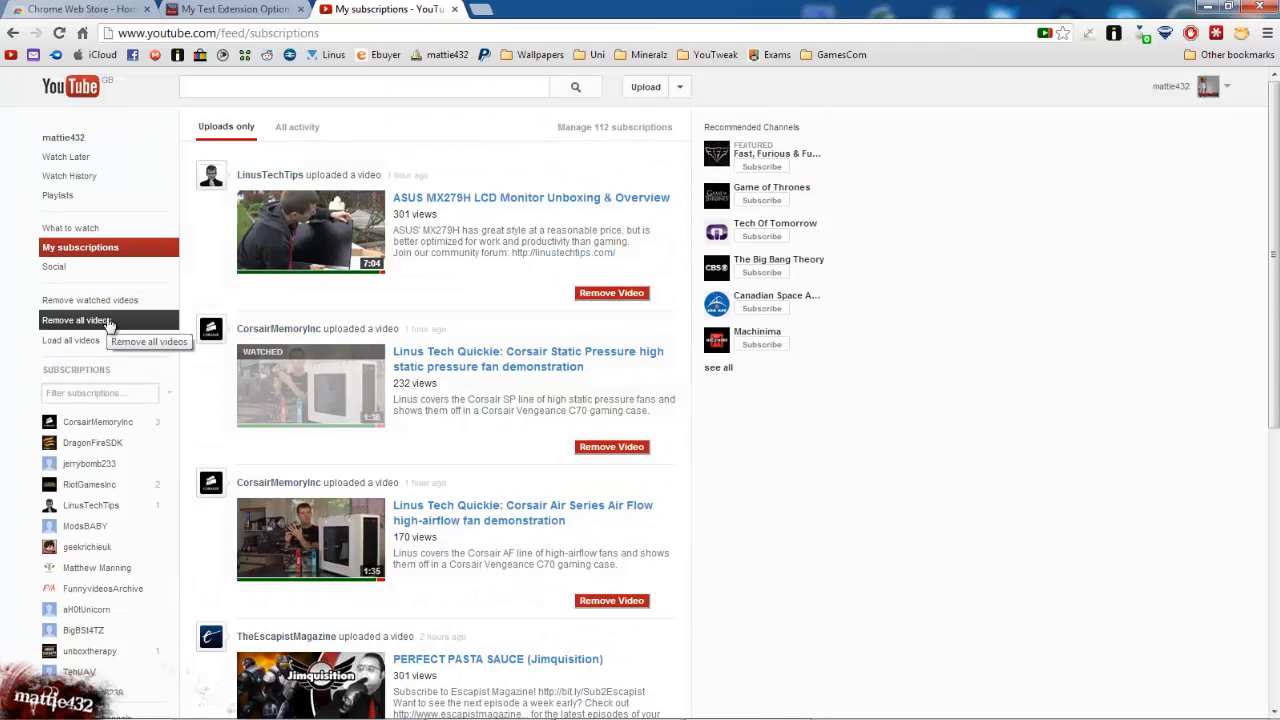
- Choose 'Remove all videos' in the feed sidebar and confirm with OK
click(76, 320)
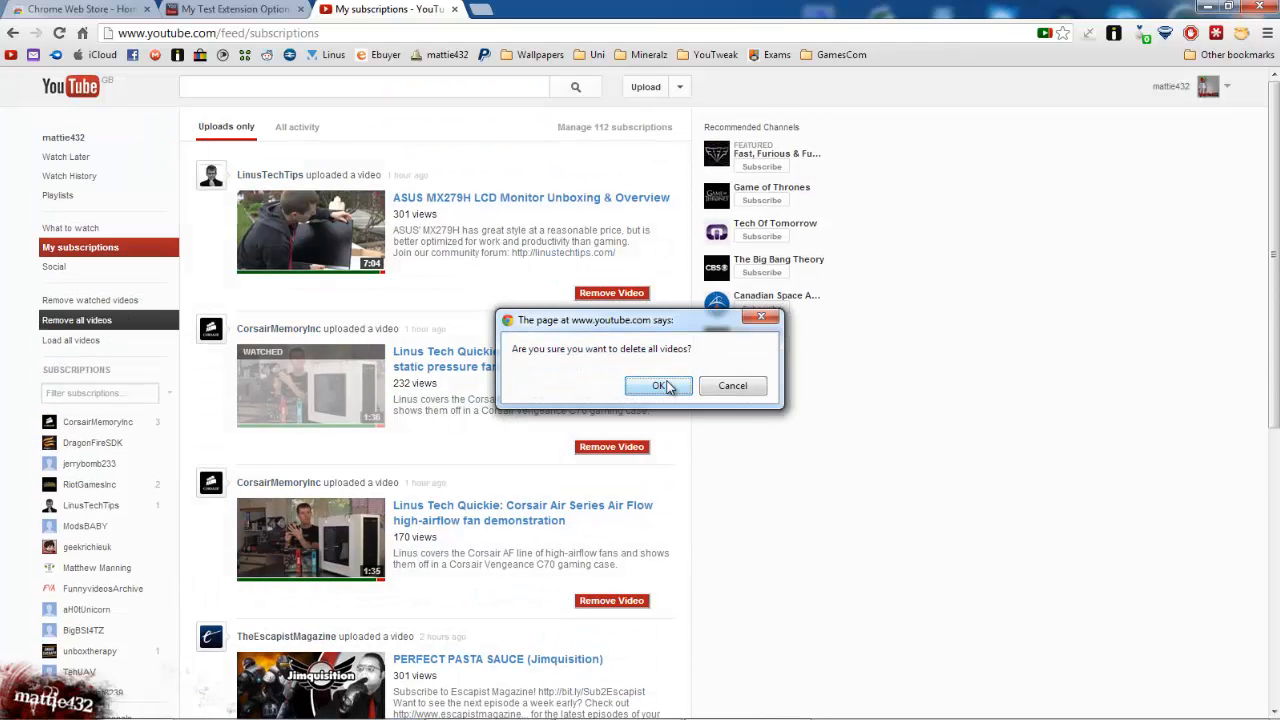
click(657, 386)
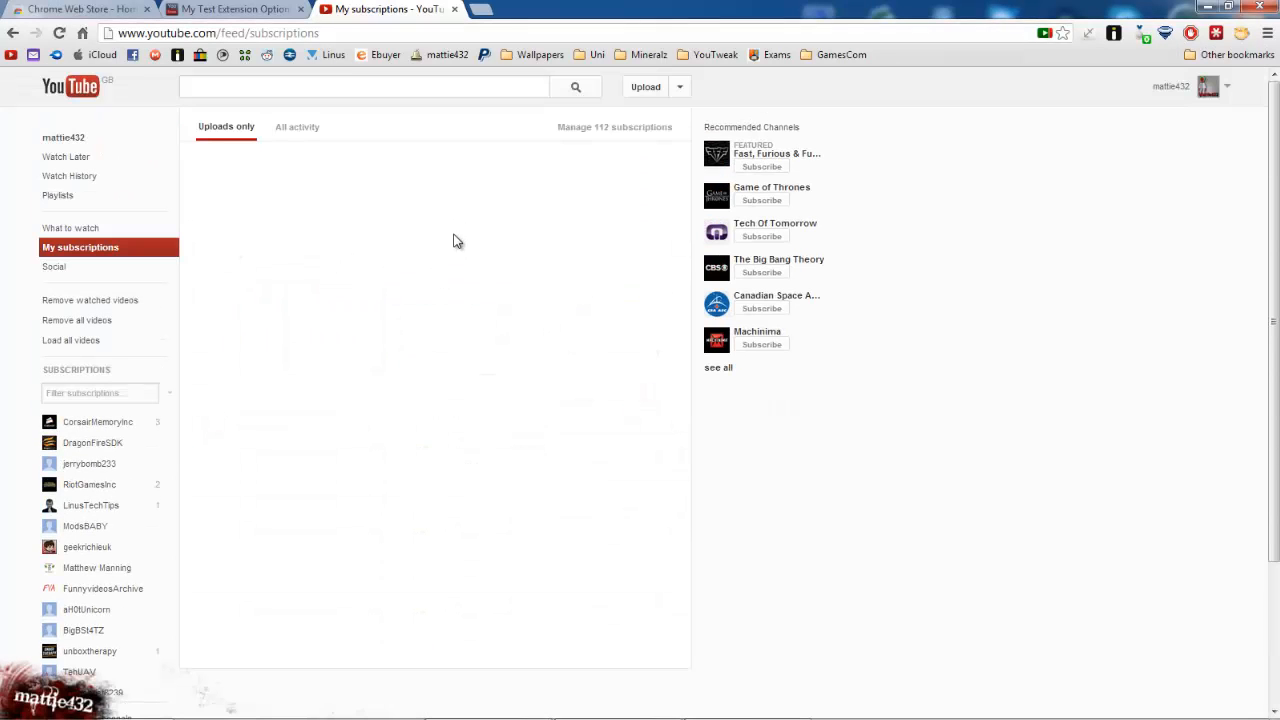
mouse_move(378, 214)
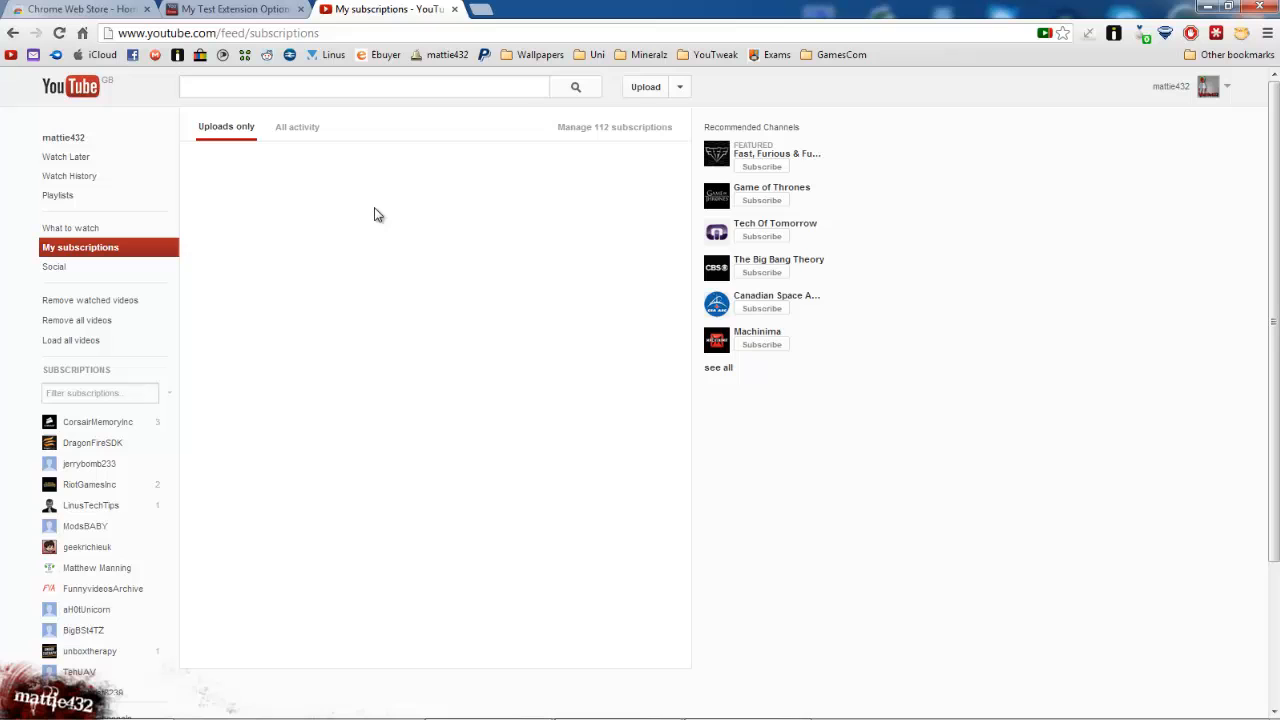
click(230, 9)
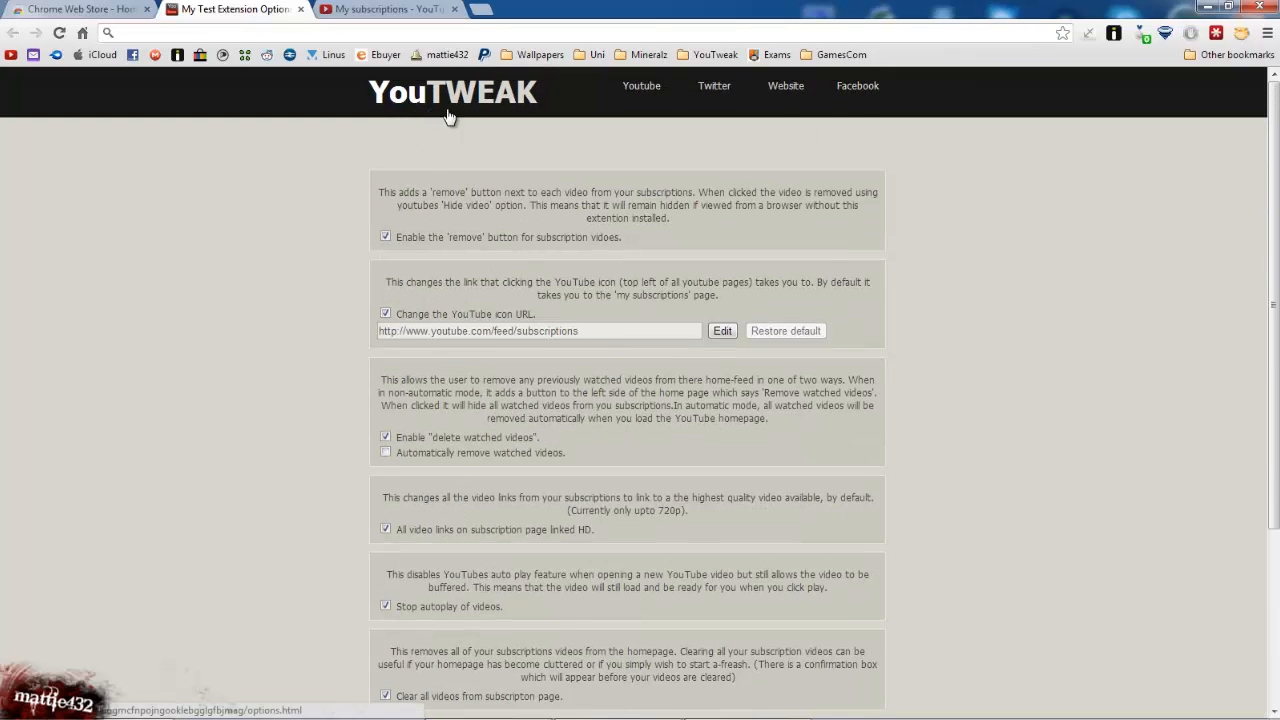
- Open YouTweak's Chrome Web Store support page via 'Contact me', then close it and return to the options tab
scroll(down, 3)
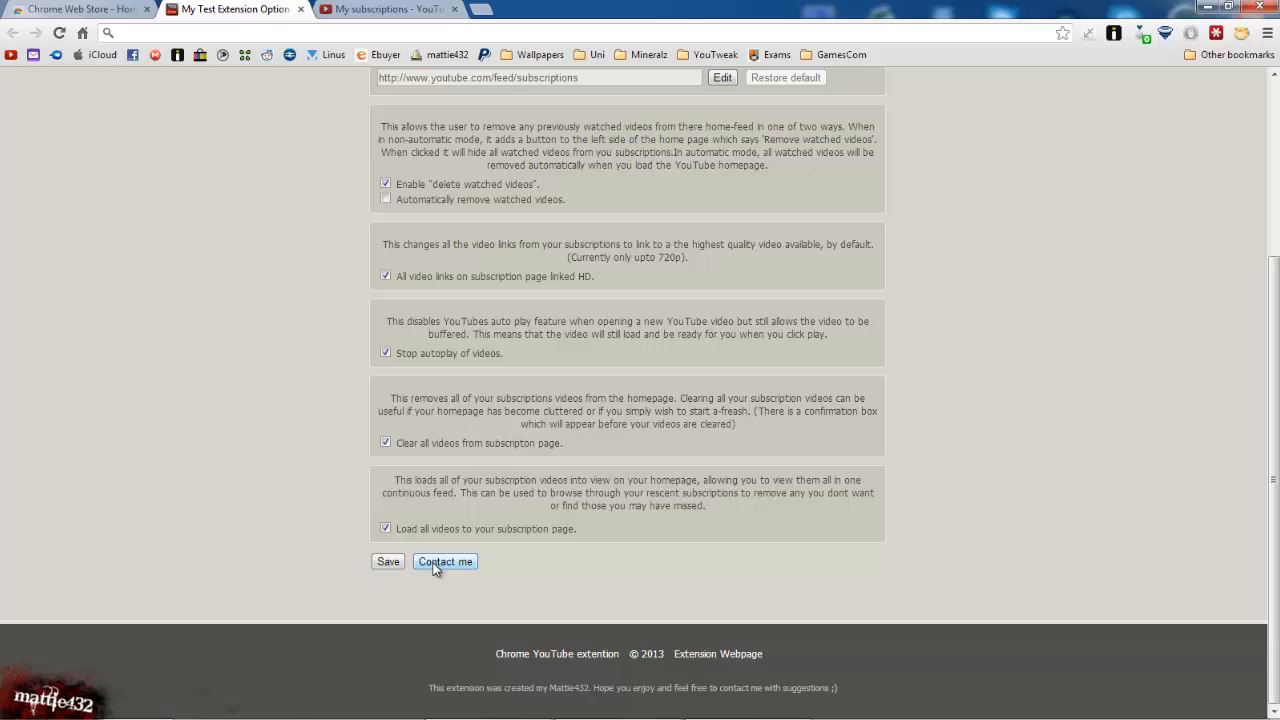
click(445, 561)
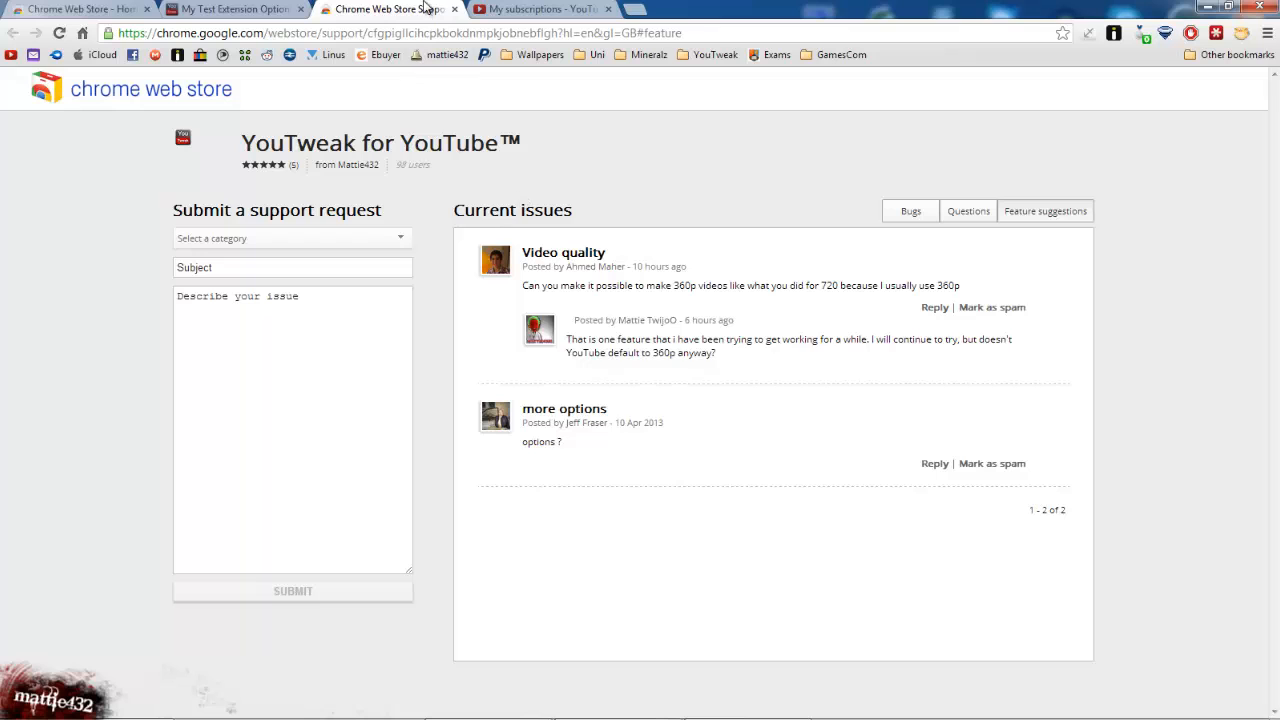
mouse_move(402, 6)
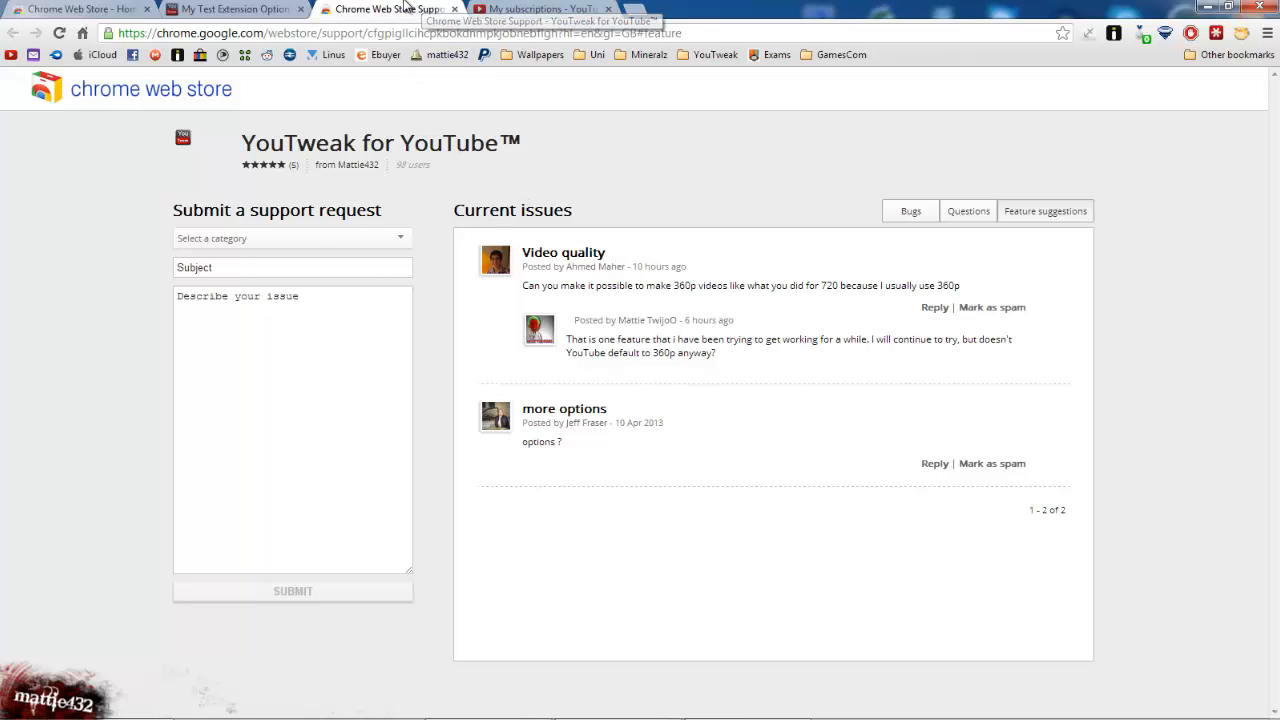
click(570, 8)
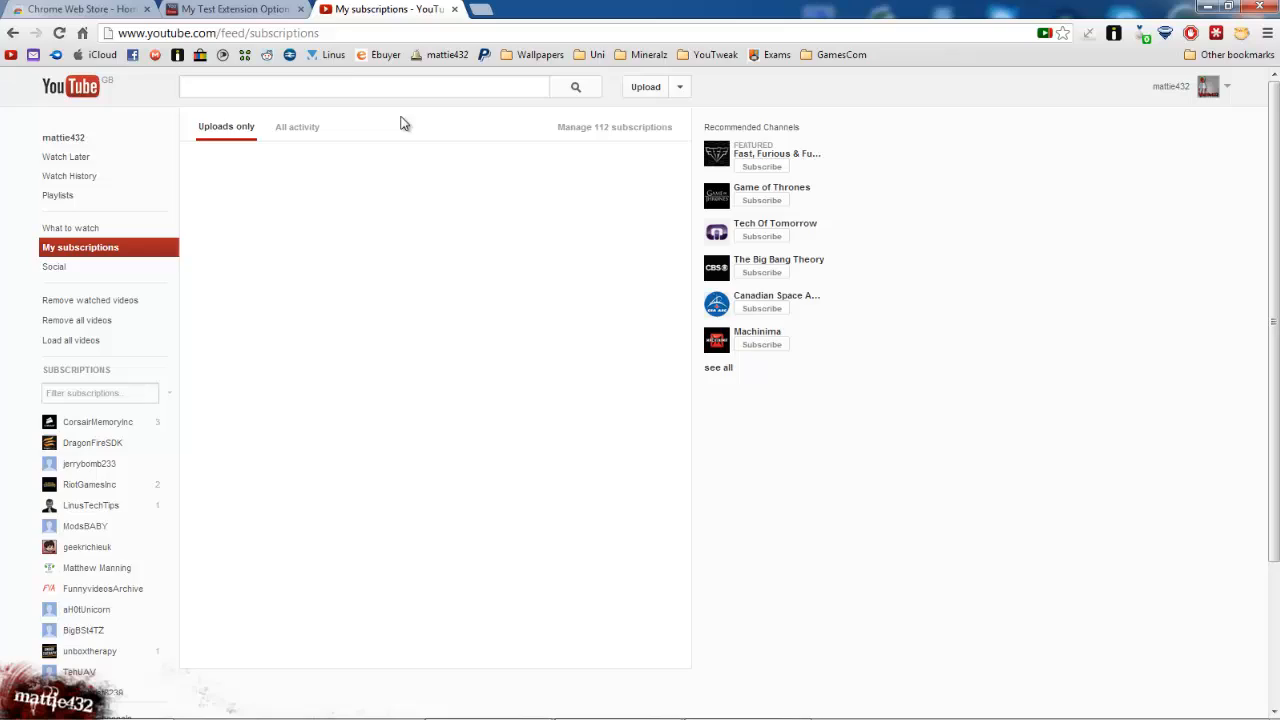
click(235, 9)
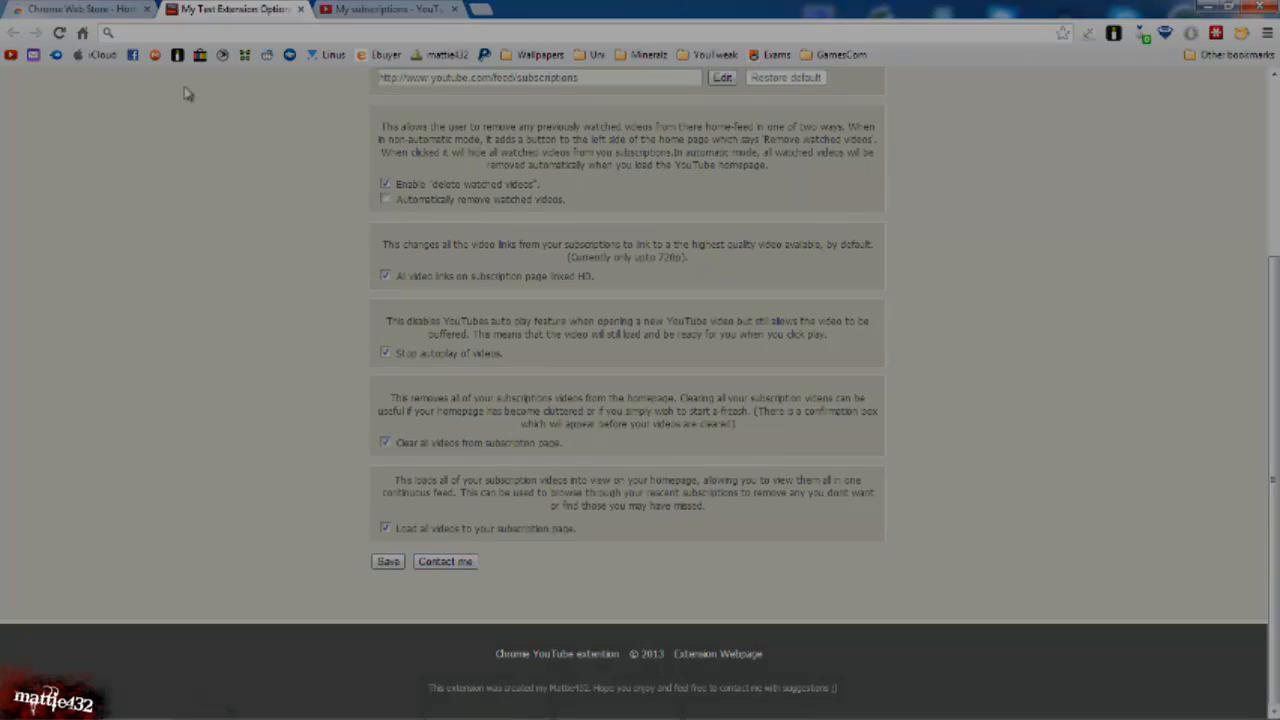